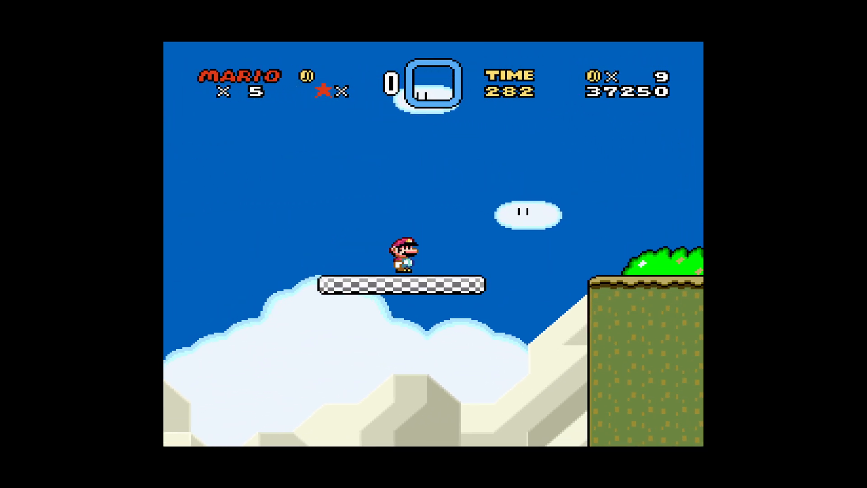
Step: Run Mario rightward to the end of the sky level and along the overworld map
key(right)
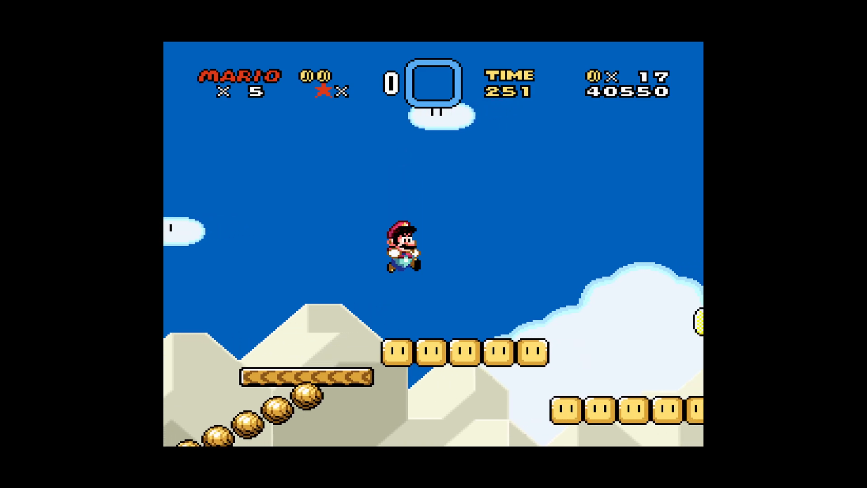
key(right)
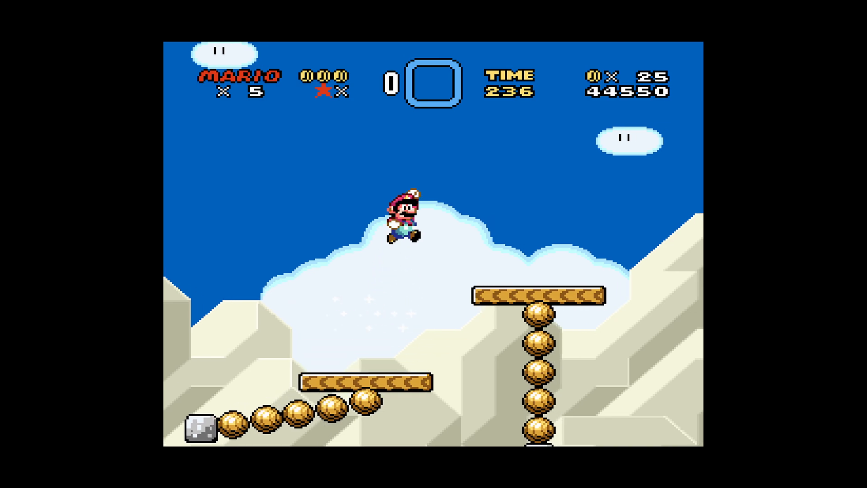
key(right)
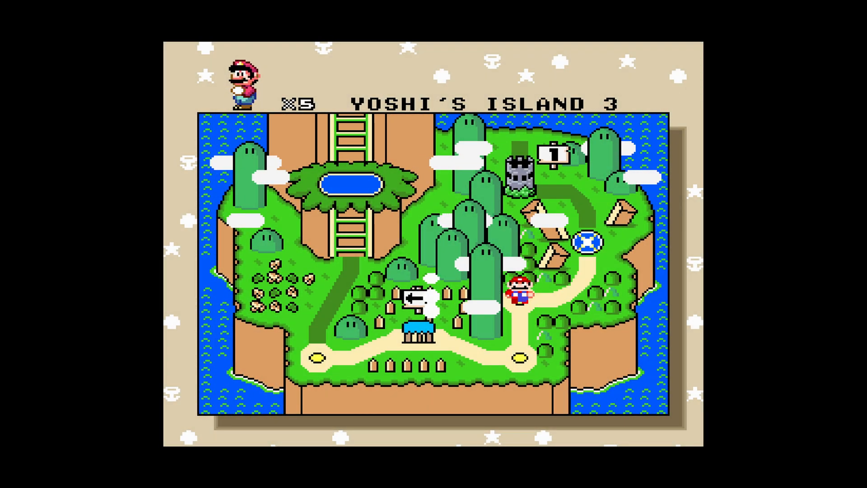
key(Right)
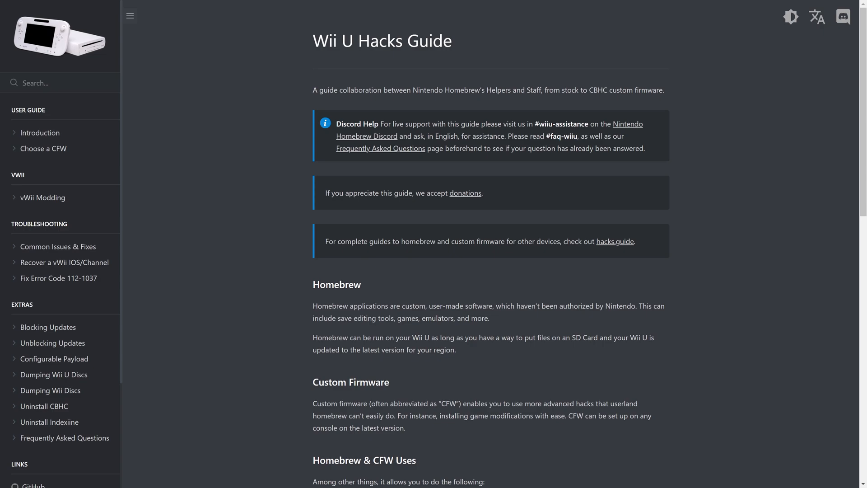
mouse_move(452, 270)
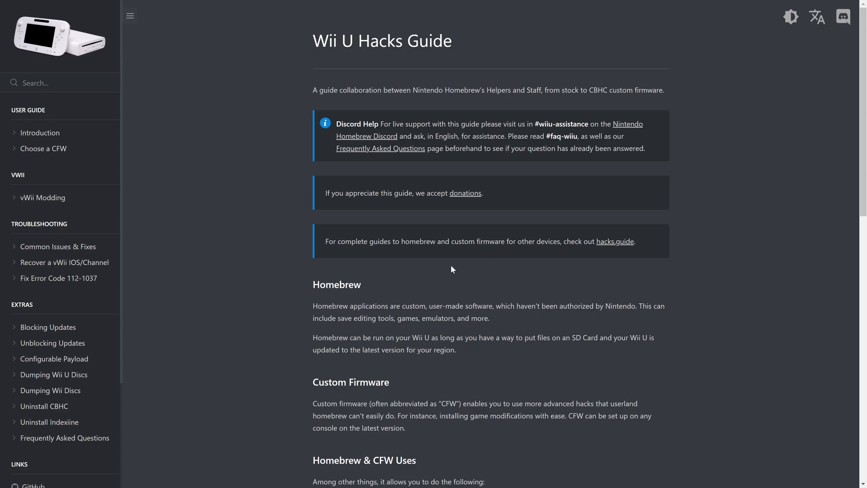
mouse_move(729, 275)
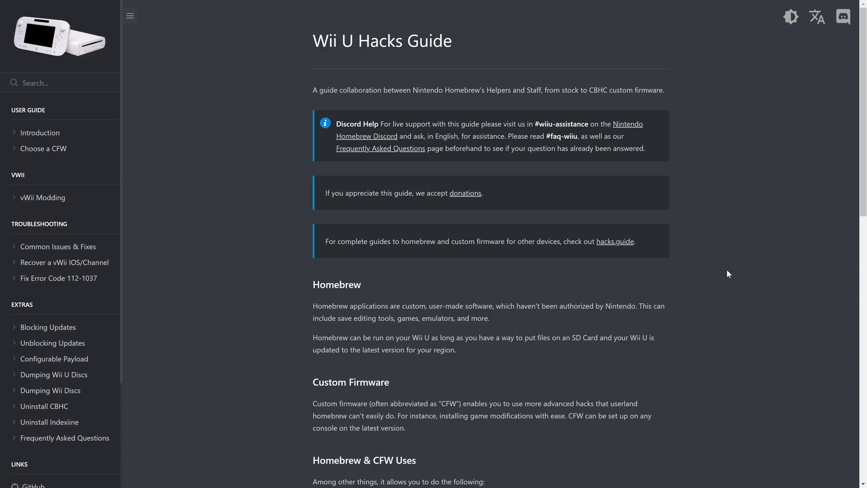
mouse_move(751, 197)
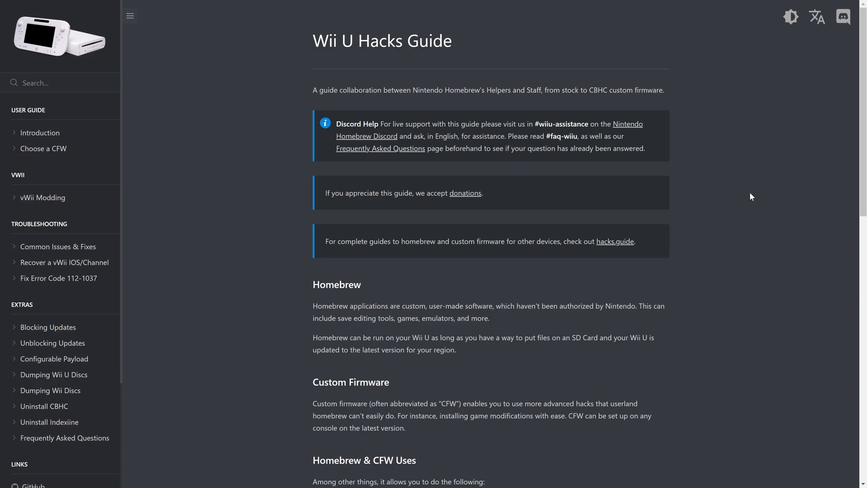
mouse_move(591, 194)
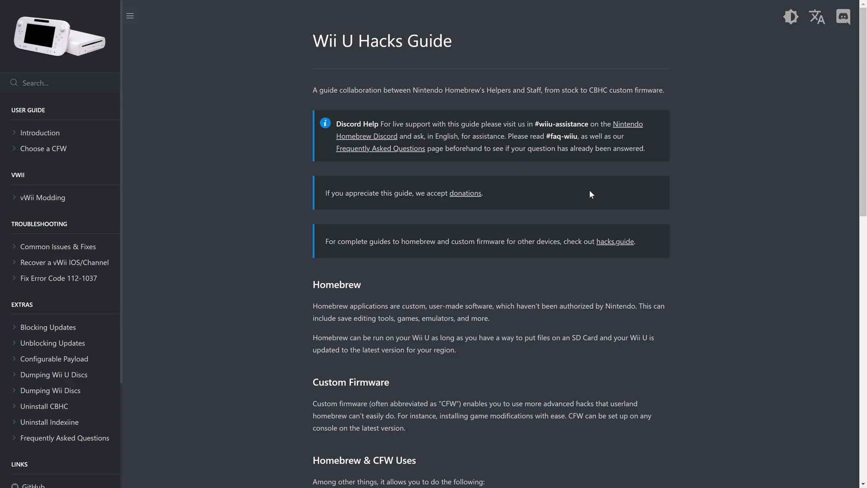
scroll(down, 3)
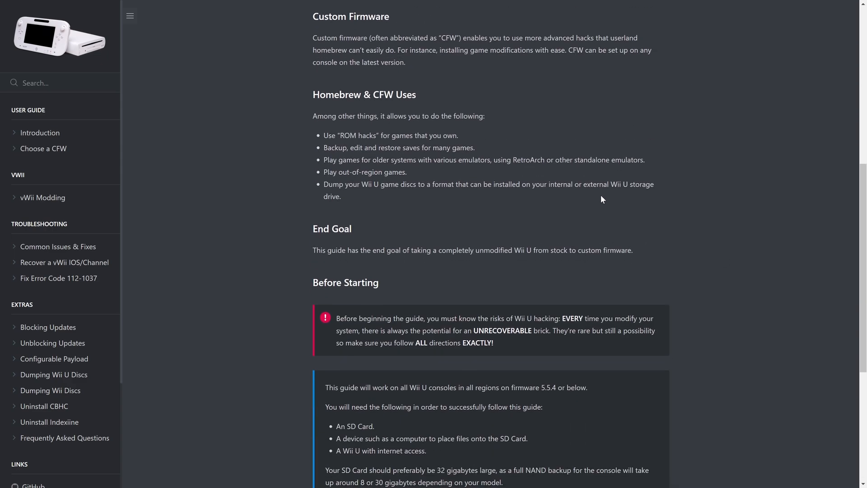
scroll(down, 3)
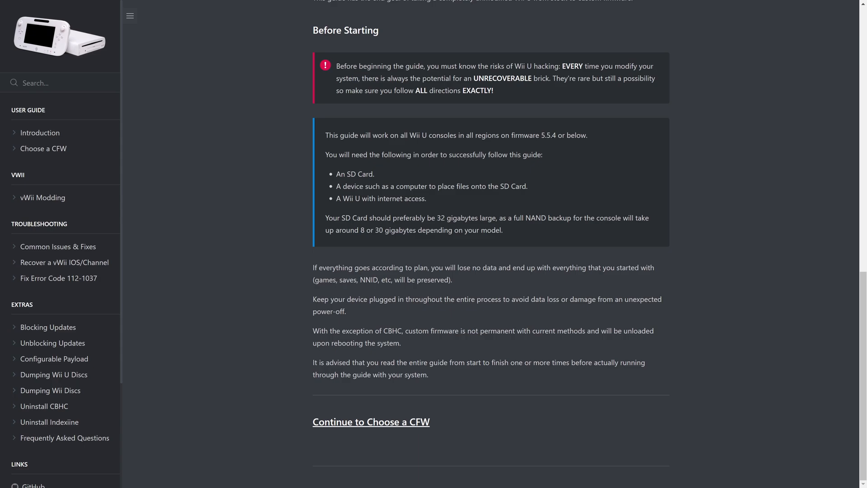
double_click(503, 78)
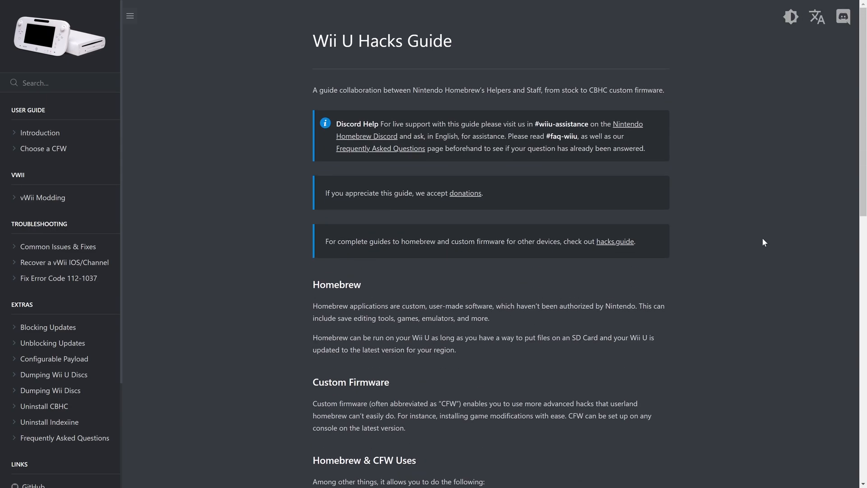
mouse_move(655, 66)
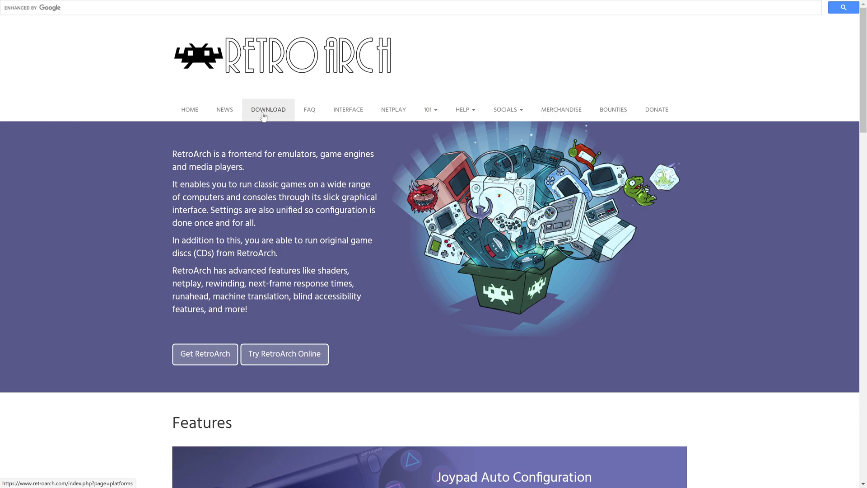
Step: Download the recommended Wii U RPX build, then go to the Nightly builds listing
click(269, 110)
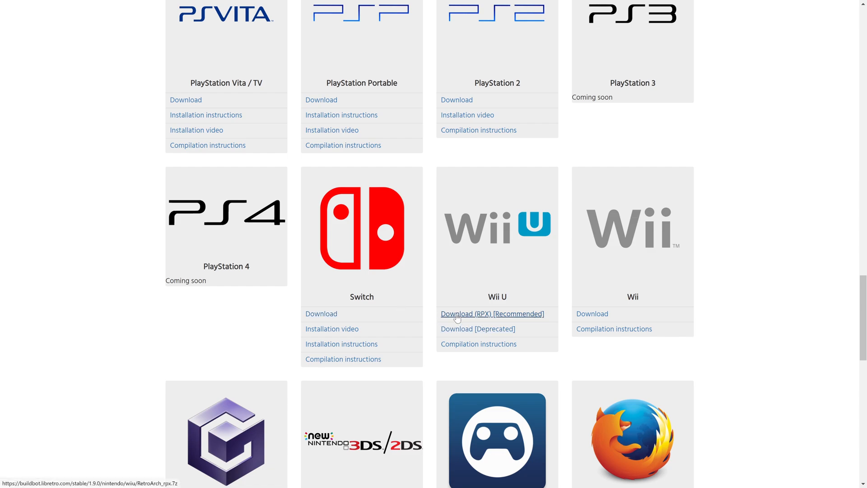
mouse_move(518, 321)
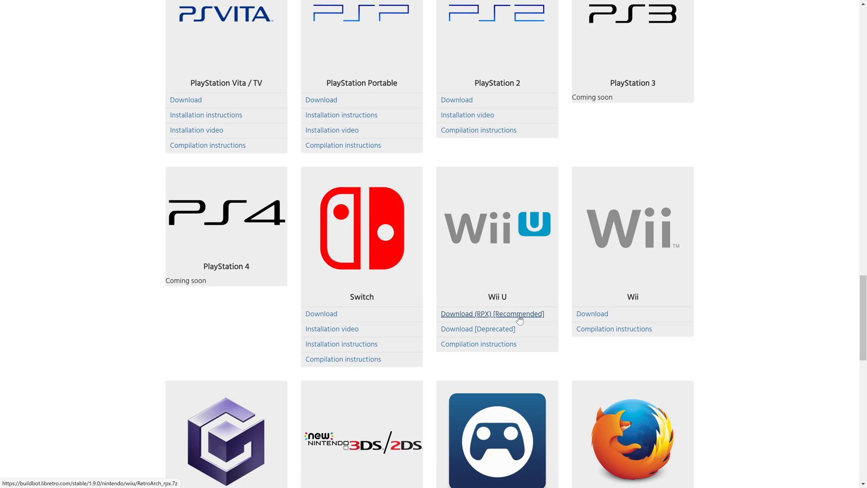
click(492, 313)
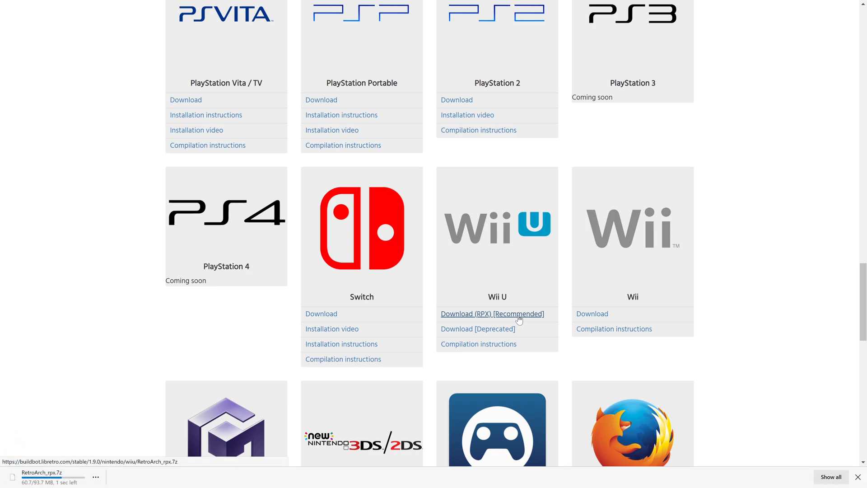
scroll(down, 3)
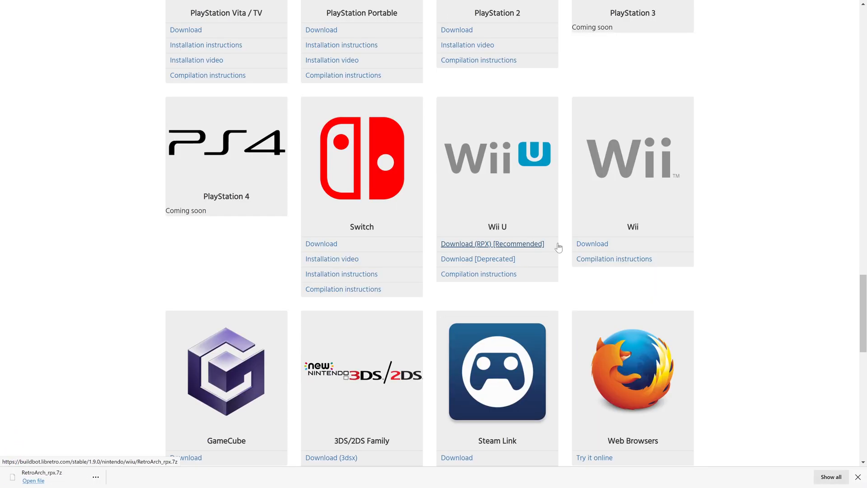
scroll(down, 3)
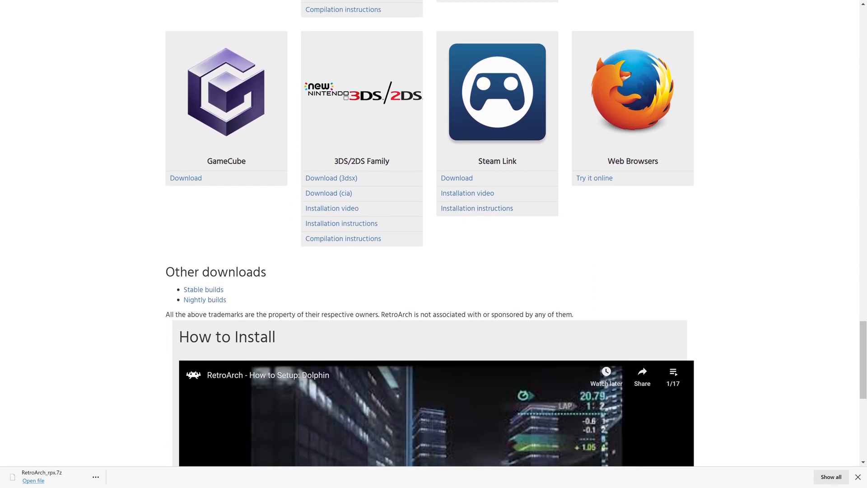
click(204, 300)
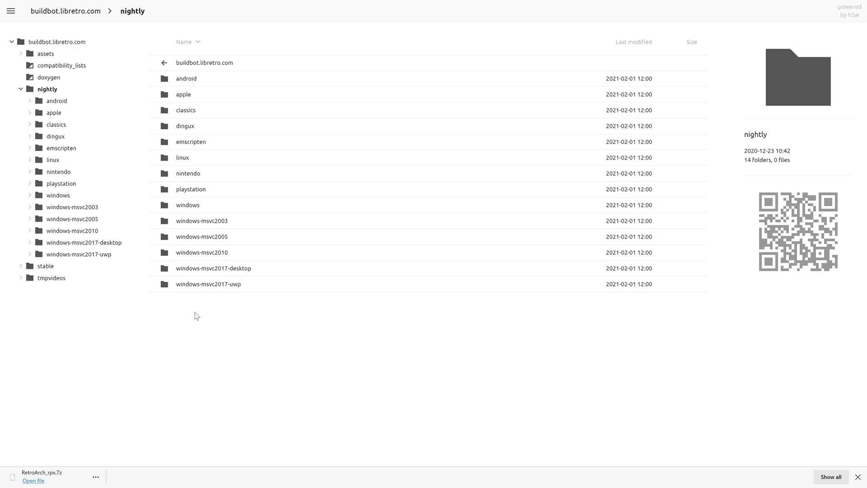
mouse_move(308, 330)
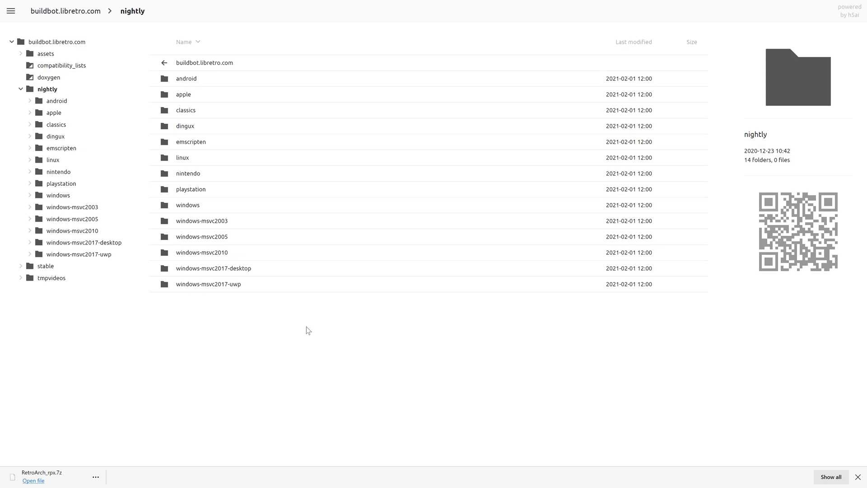
Step: Browse nightly > nintendo > wiiu and download the latest RetroArch_rpx.7z
click(188, 173)
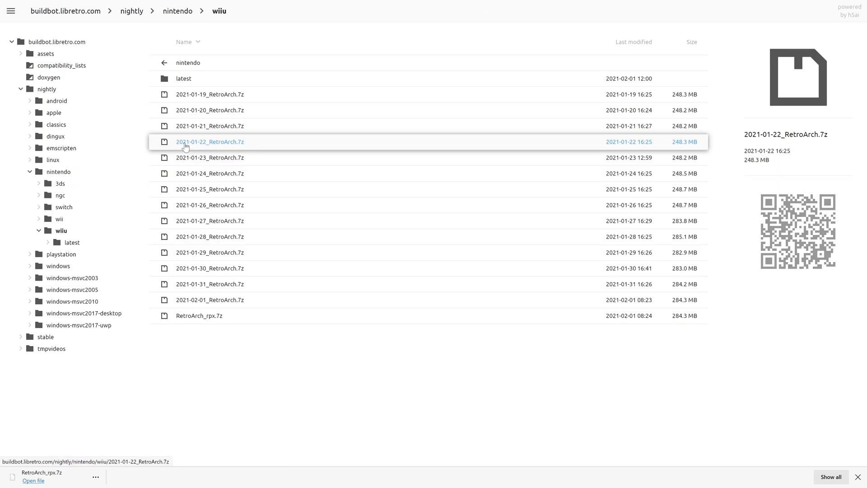
click(198, 315)
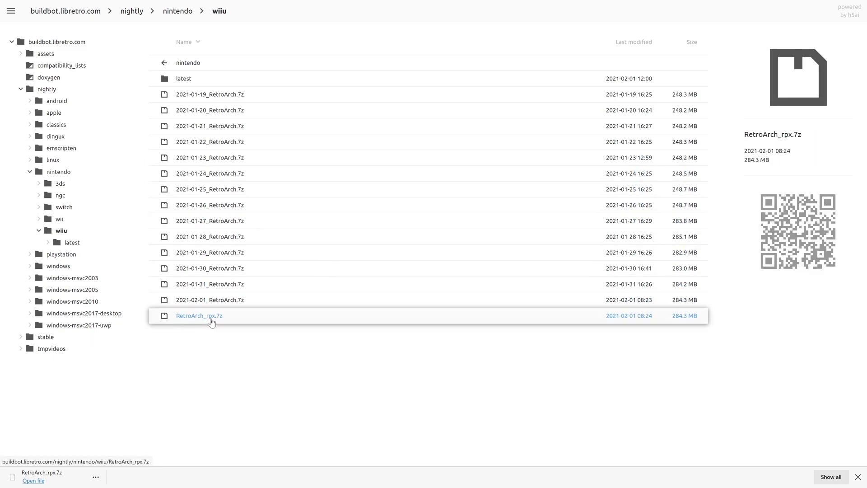
mouse_move(188, 322)
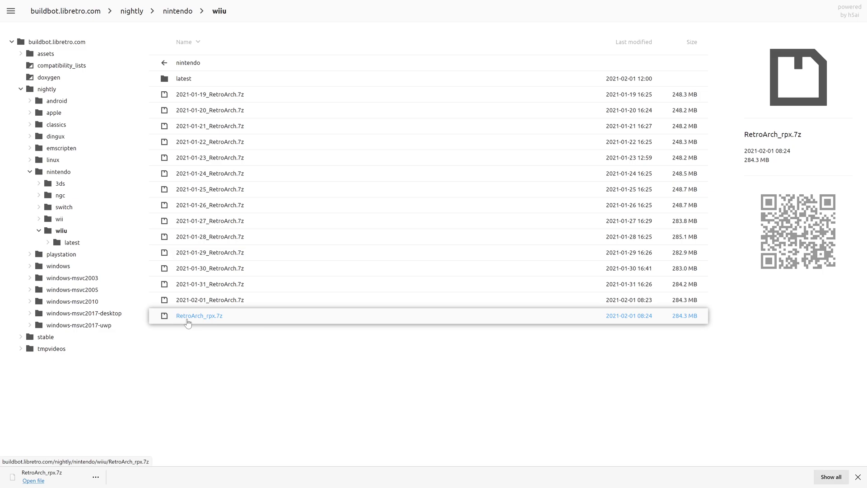
click(198, 316)
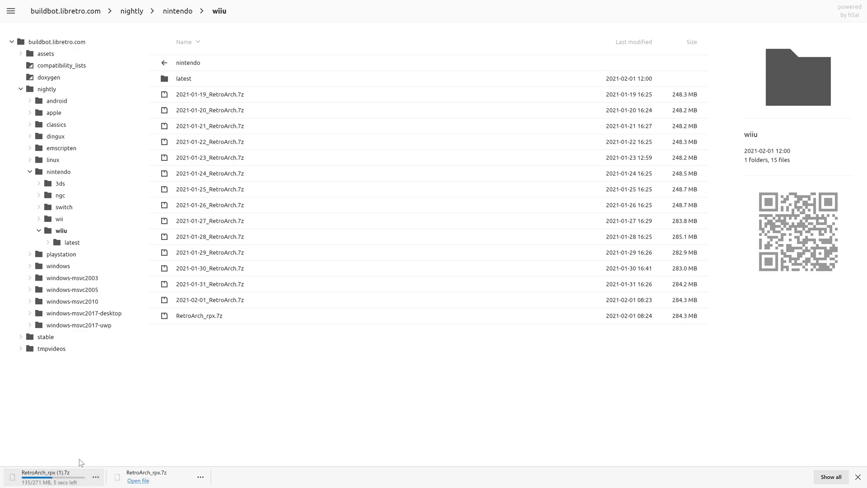
mouse_move(204, 368)
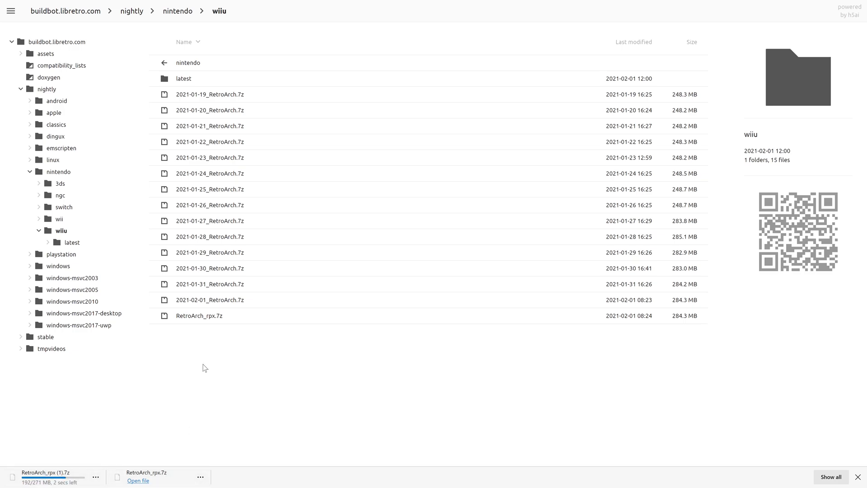
mouse_move(231, 388)
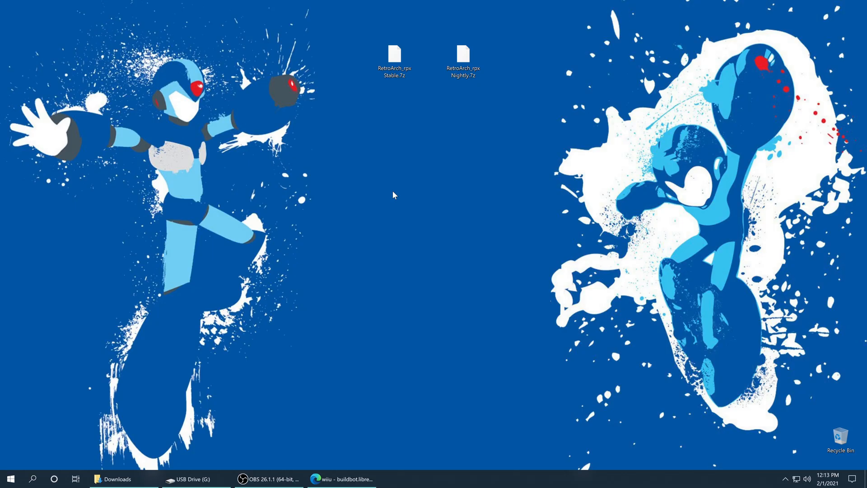
Step: Extract the Stable and Nightly RetroArch_rpx archives into matching desktop folders
click(393, 60)
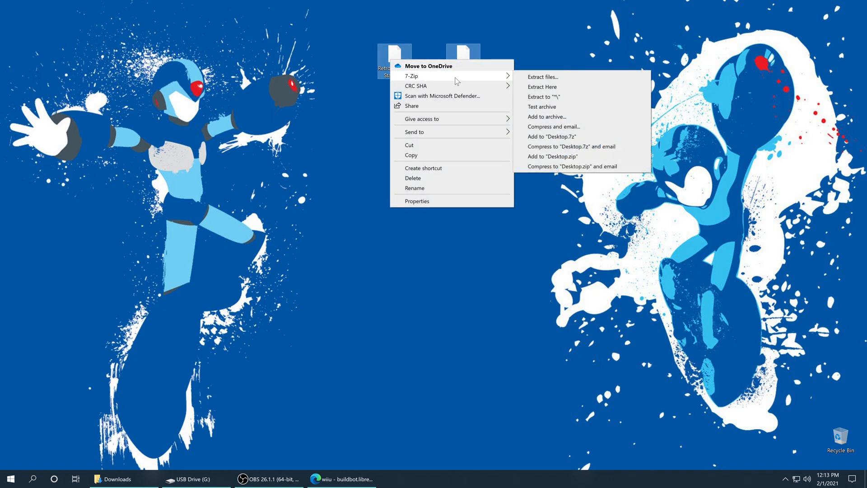
click(544, 97)
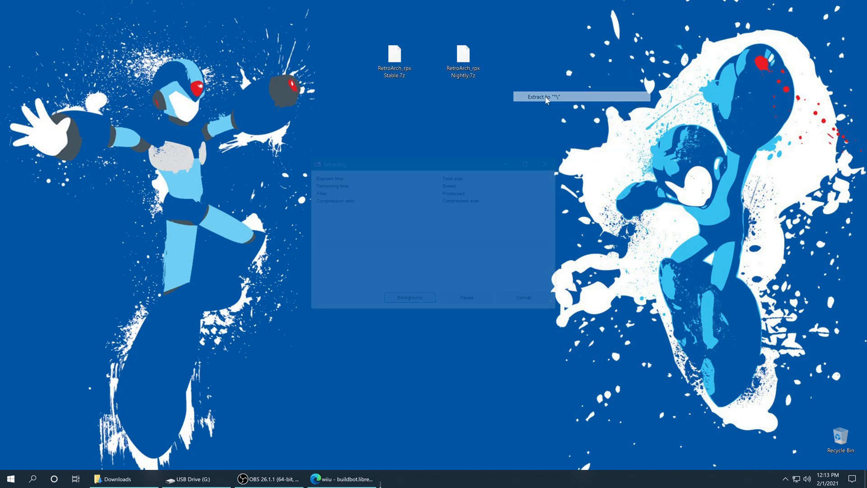
click(544, 97)
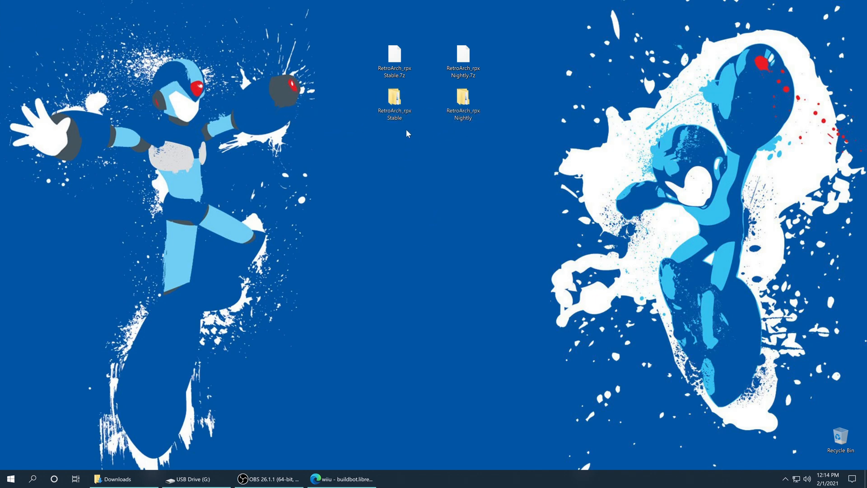
mouse_move(393, 102)
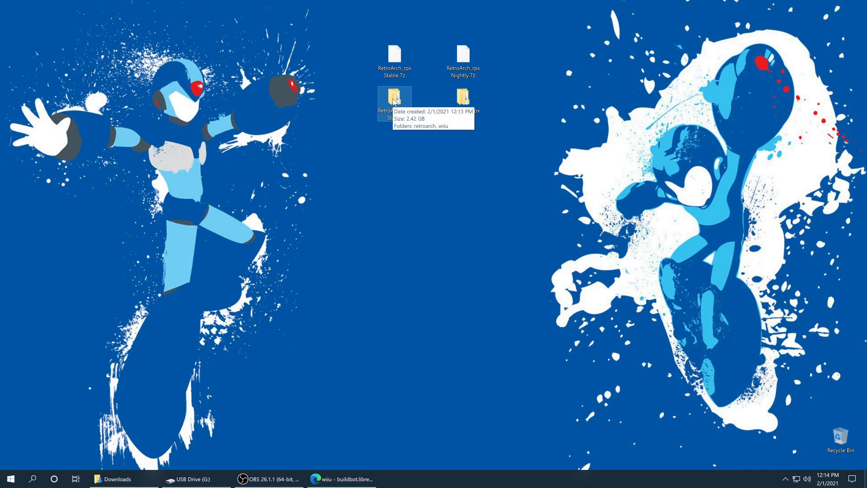
Step: Locate the retroarch app folder inside RetroArch_rpx Stable > wiiu > apps
double_click(393, 98)
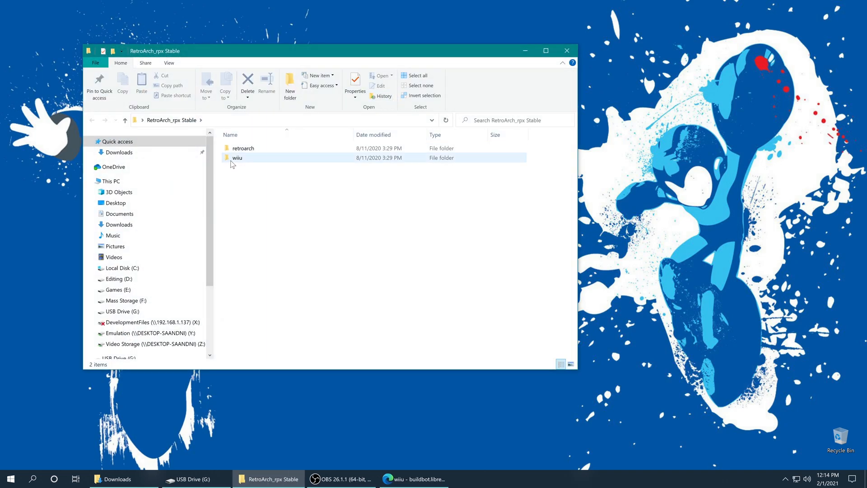
double_click(237, 158)
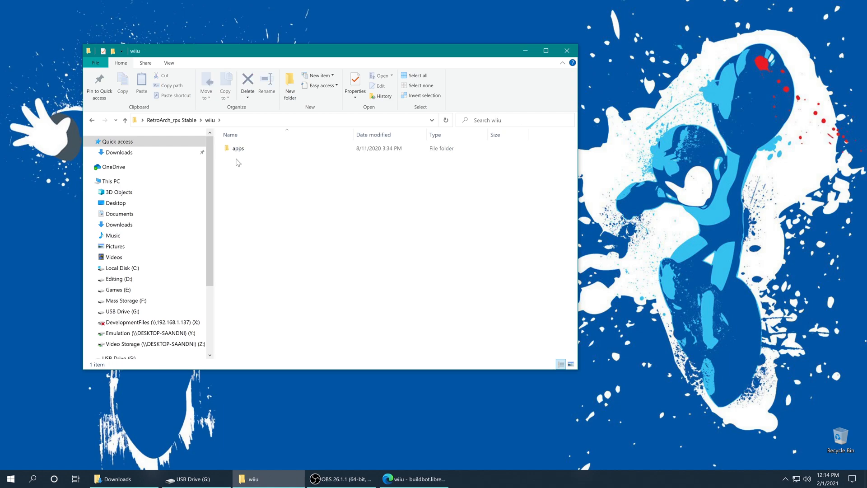
double_click(238, 147)
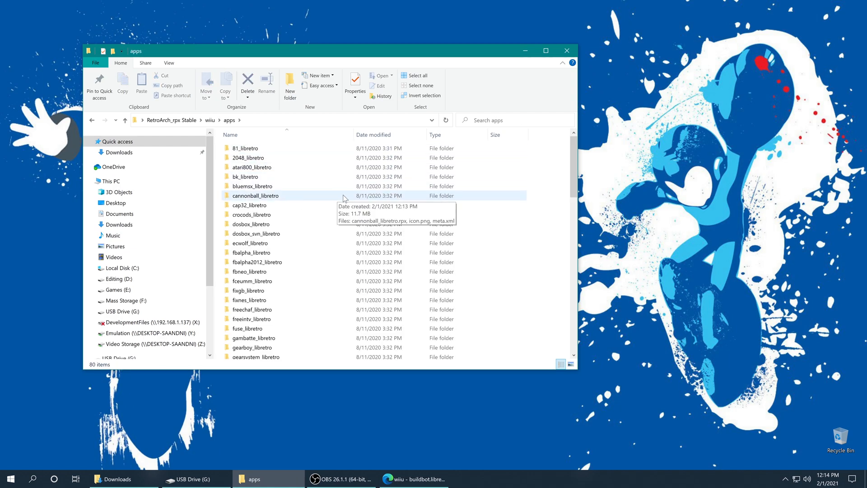
scroll(down, 3)
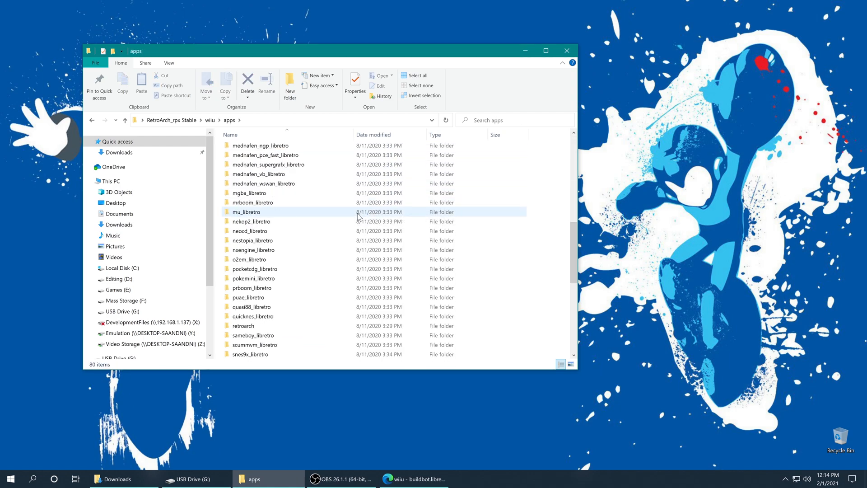
click(243, 325)
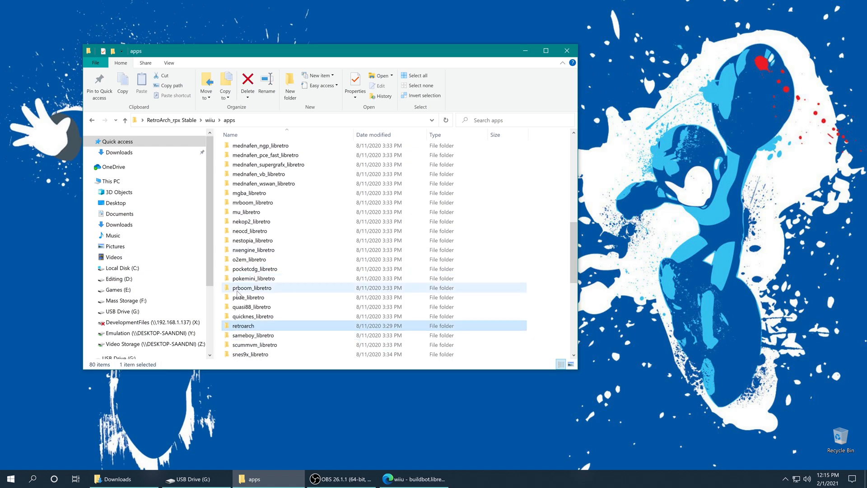
mouse_move(260, 326)
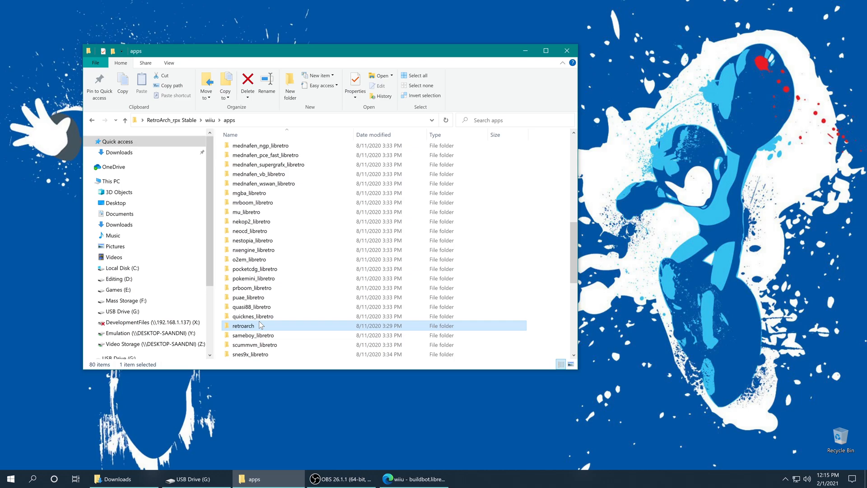
mouse_move(260, 325)
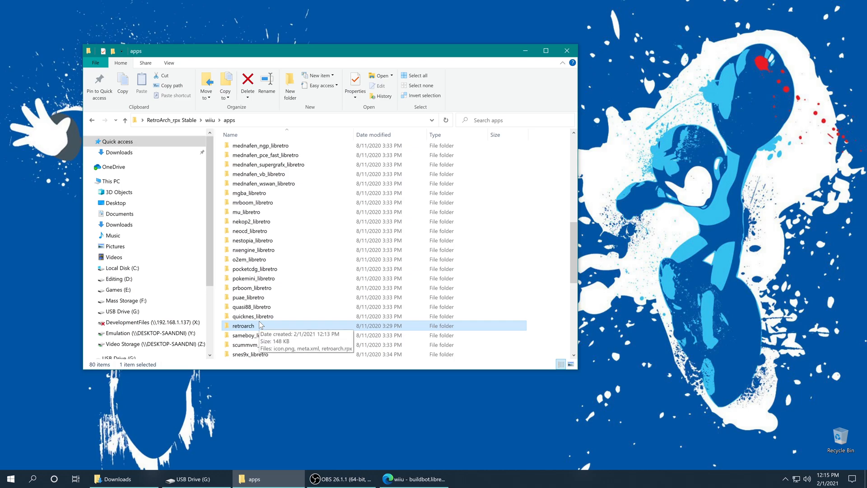
Step: Copy the retroarch folder into USB Drive (G:) > wiiu > apps
click(188, 479)
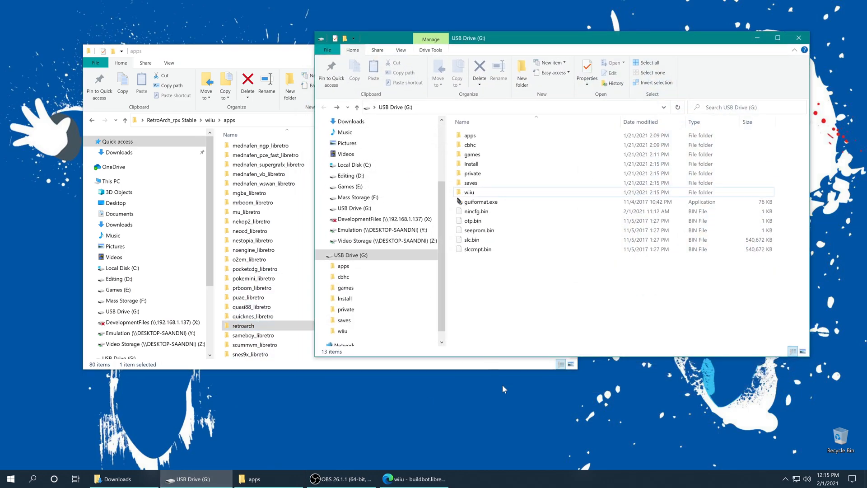
mouse_move(503, 368)
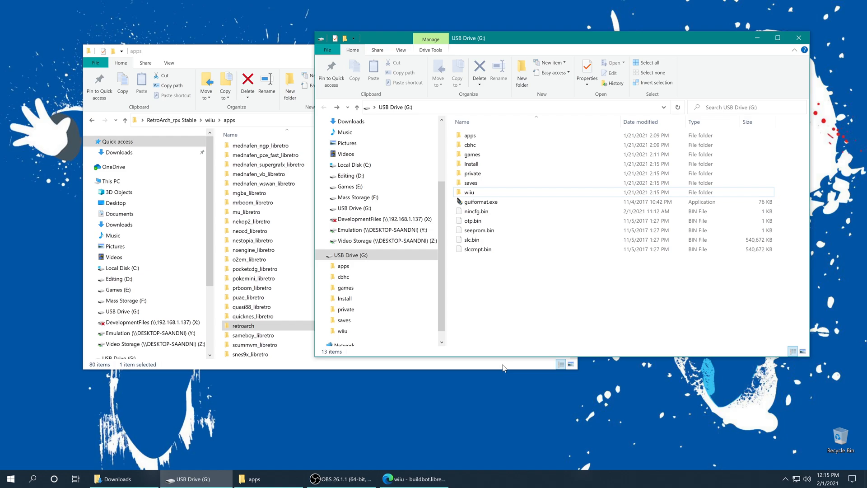
mouse_move(471, 182)
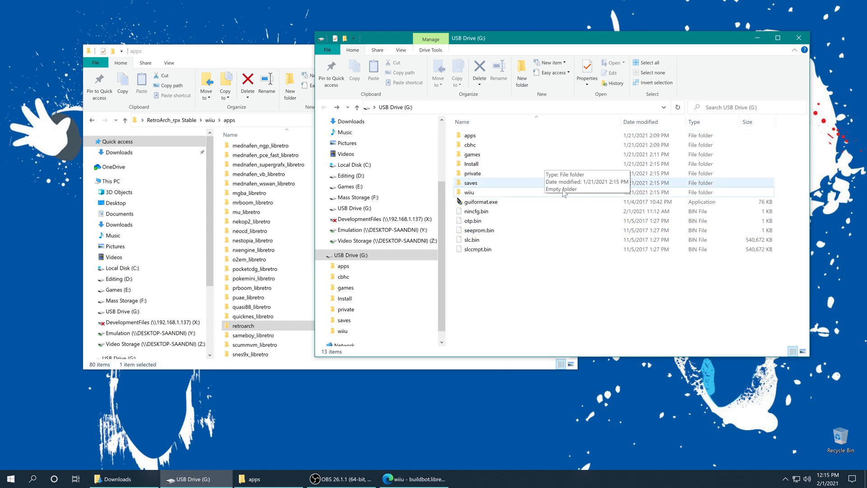
mouse_move(542, 243)
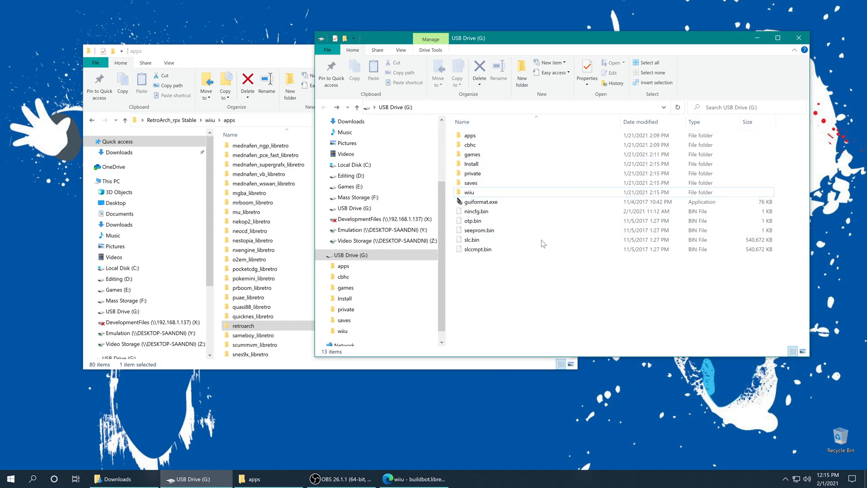
mouse_move(585, 320)
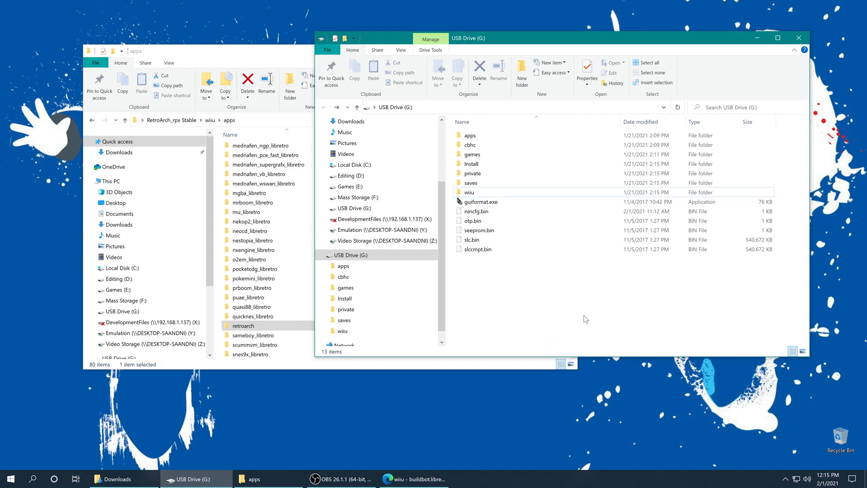
click(469, 192)
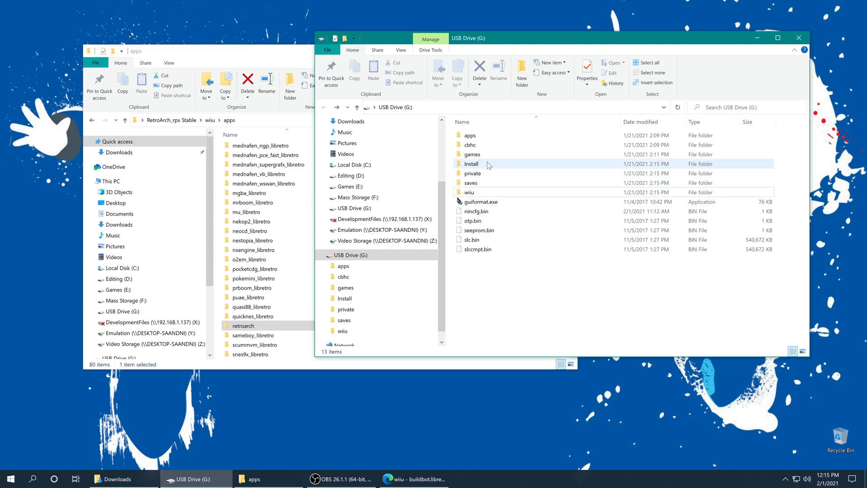
mouse_move(469, 145)
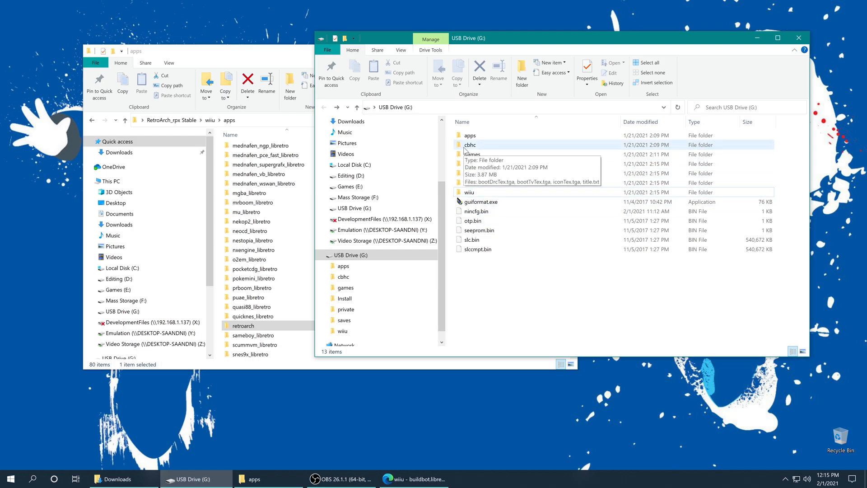
mouse_move(505, 160)
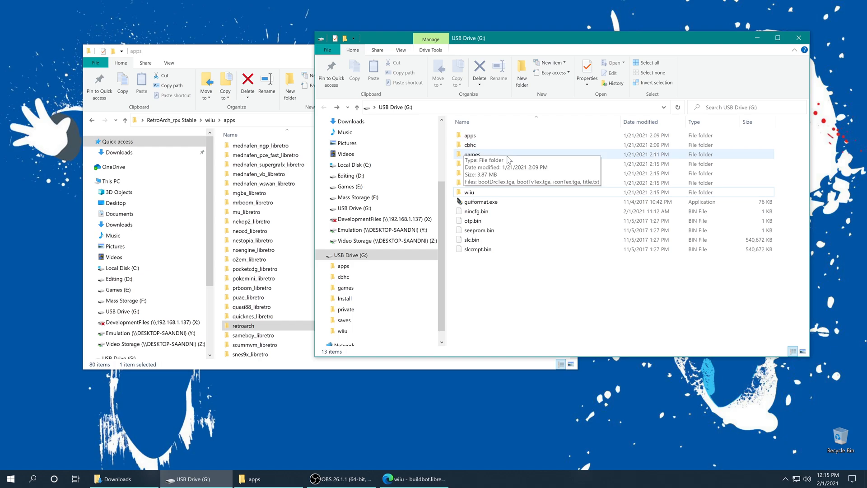
mouse_move(485, 191)
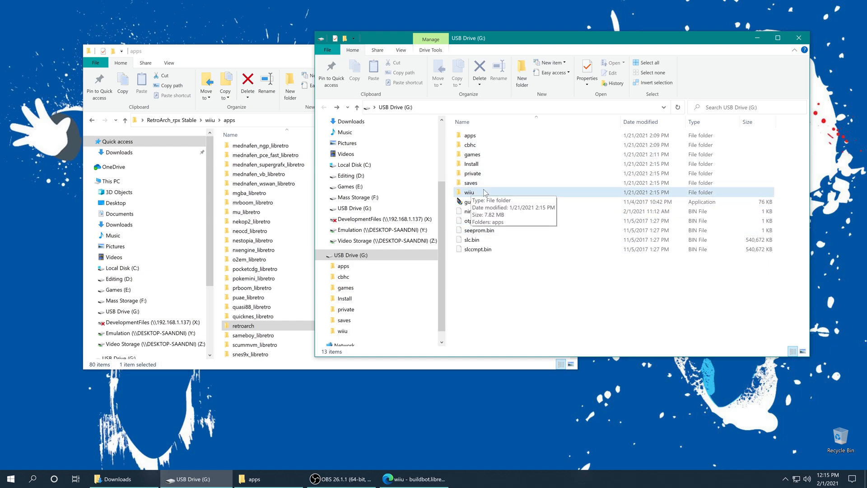
click(468, 191)
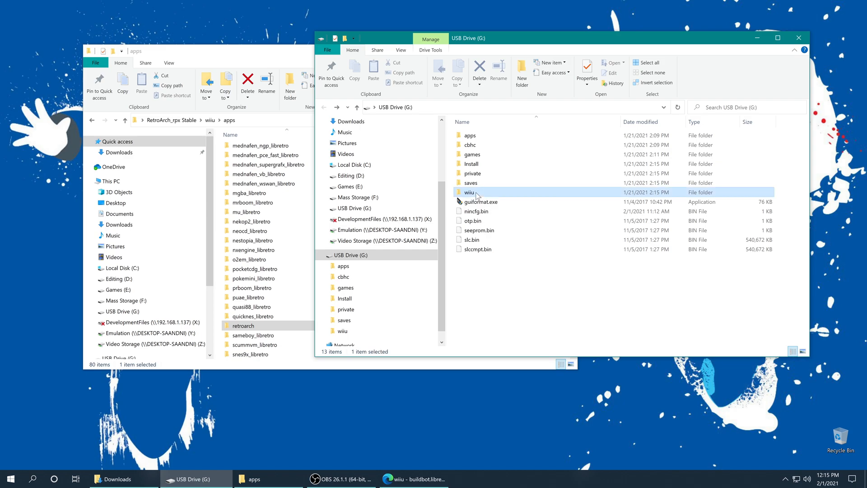
double_click(468, 192)
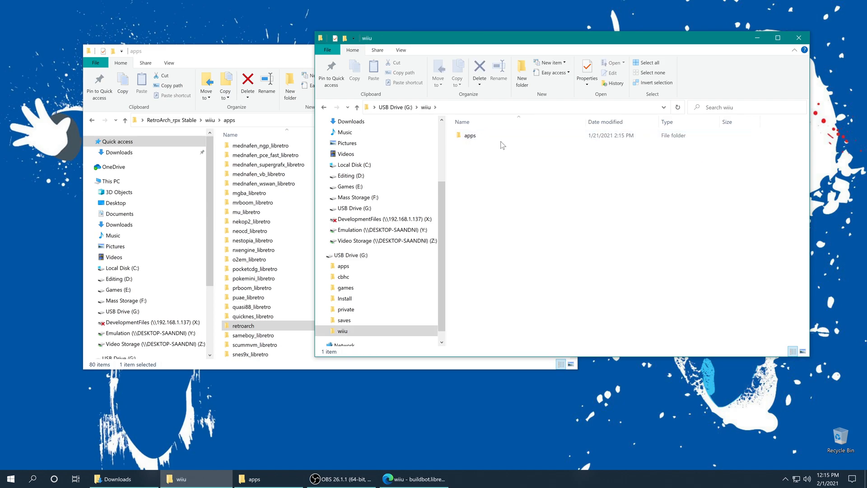
double_click(469, 134)
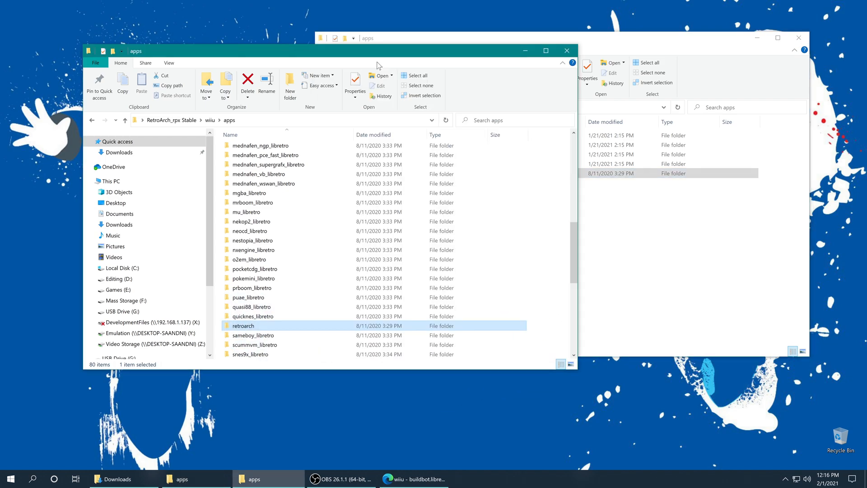
mouse_move(479, 61)
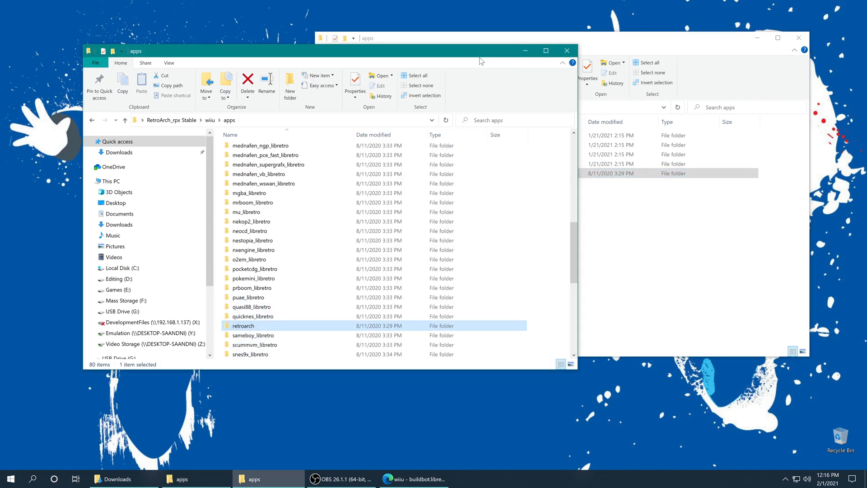
mouse_move(567, 51)
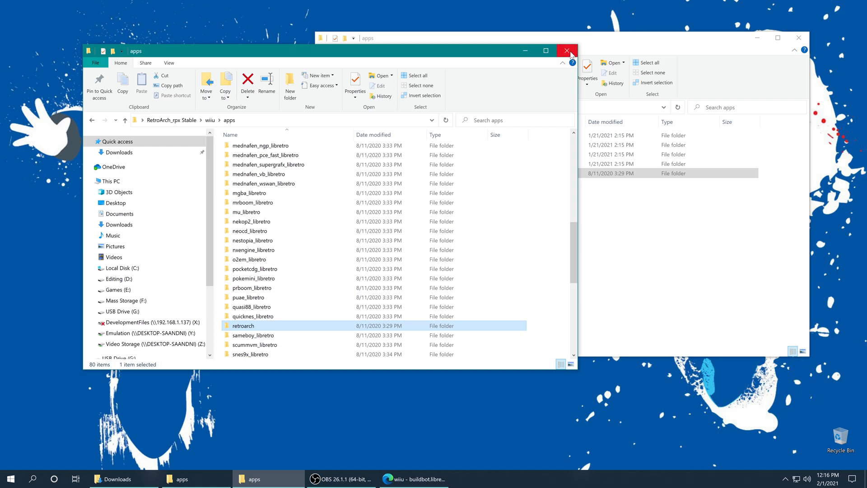
Step: Close the Stable apps window and bring up the RetroArch_rpx Nightly folder
click(566, 50)
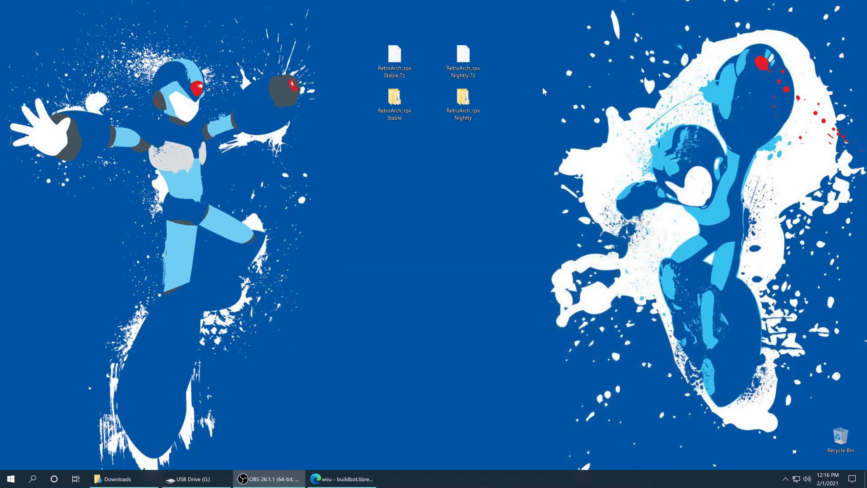
double_click(463, 102)
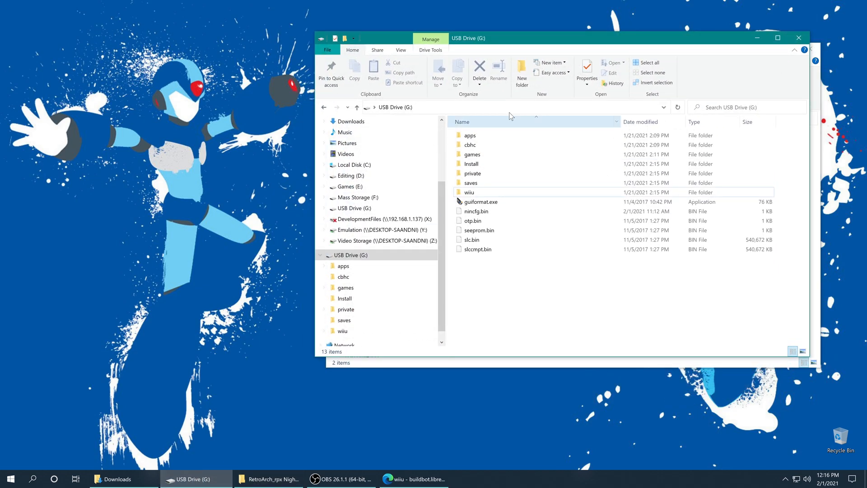
Step: Copy the Nightly build's retroarch folder to the root of USB Drive (G:)
click(270, 479)
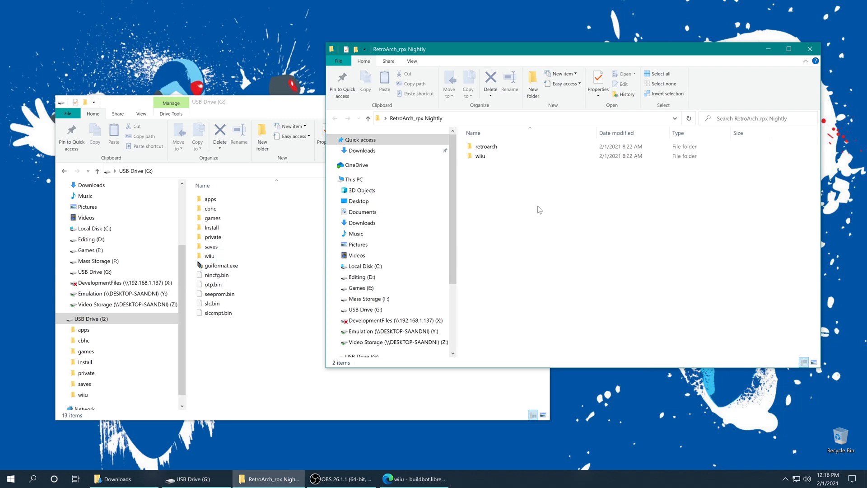
click(486, 147)
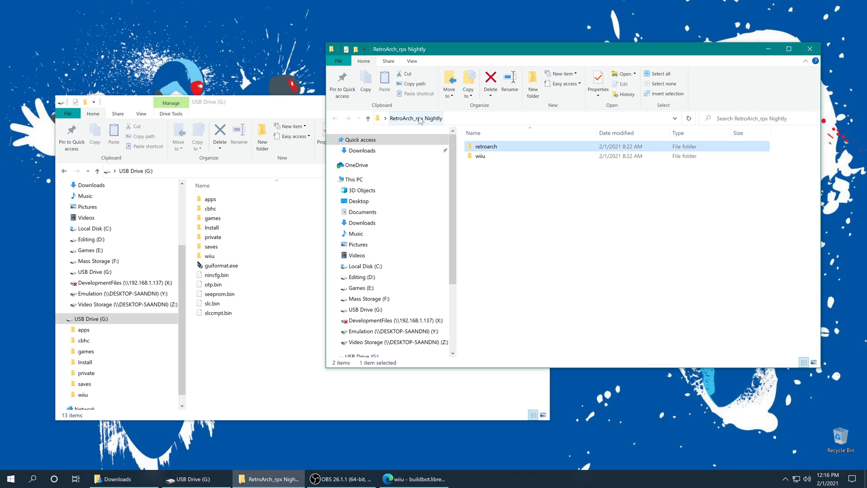
mouse_move(489, 151)
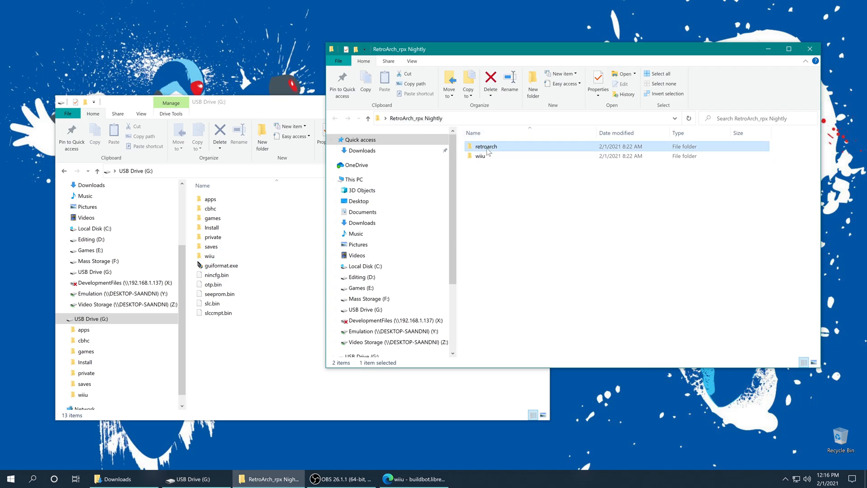
mouse_move(242, 288)
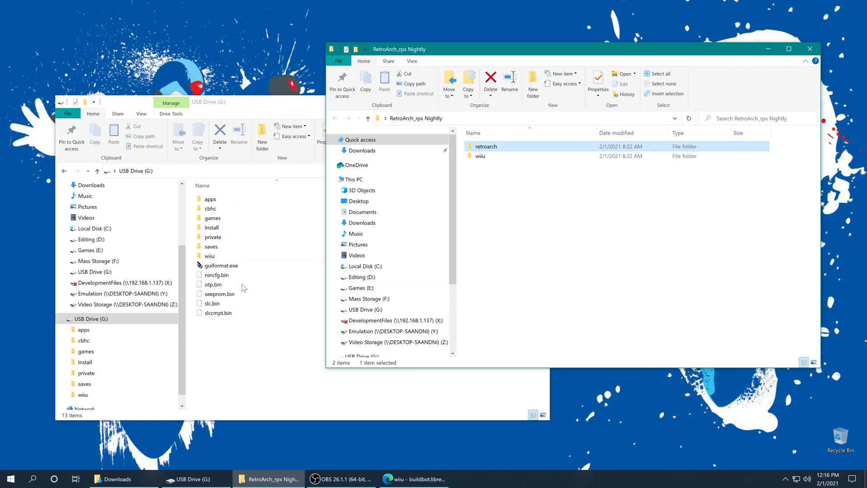
click(213, 285)
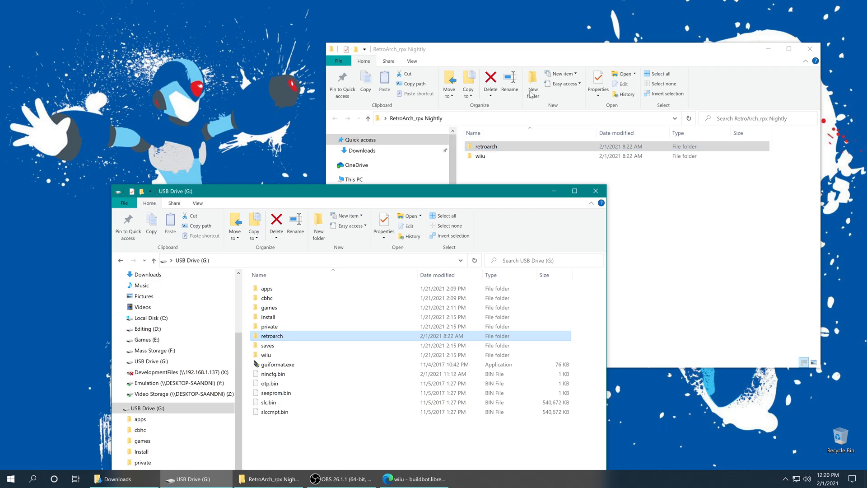
mouse_move(316, 351)
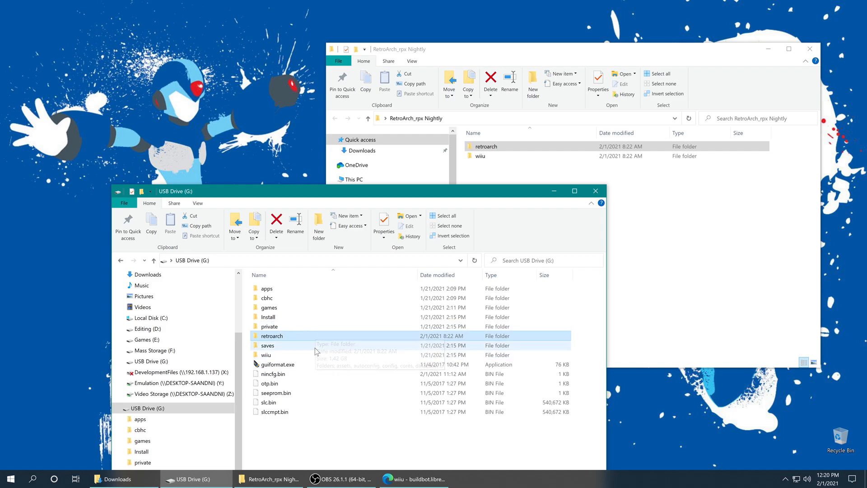
Step: Show the USB drive's wiiu\apps folder and close the Nightly window
click(266, 354)
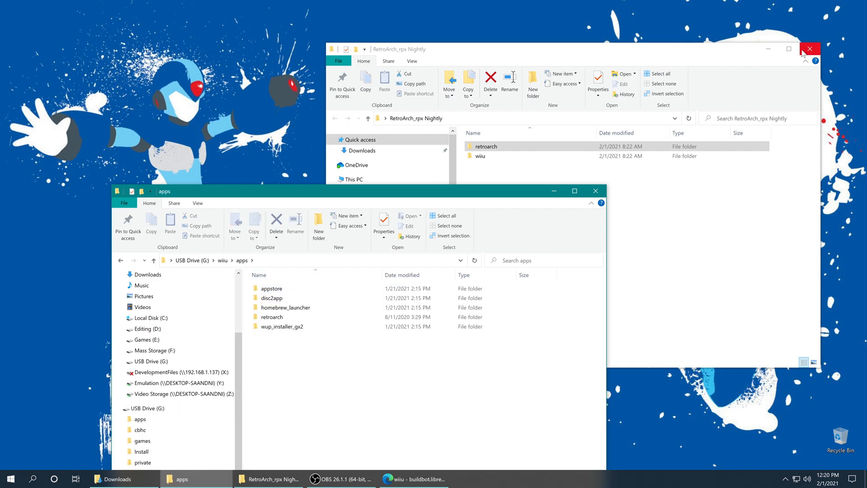
click(809, 49)
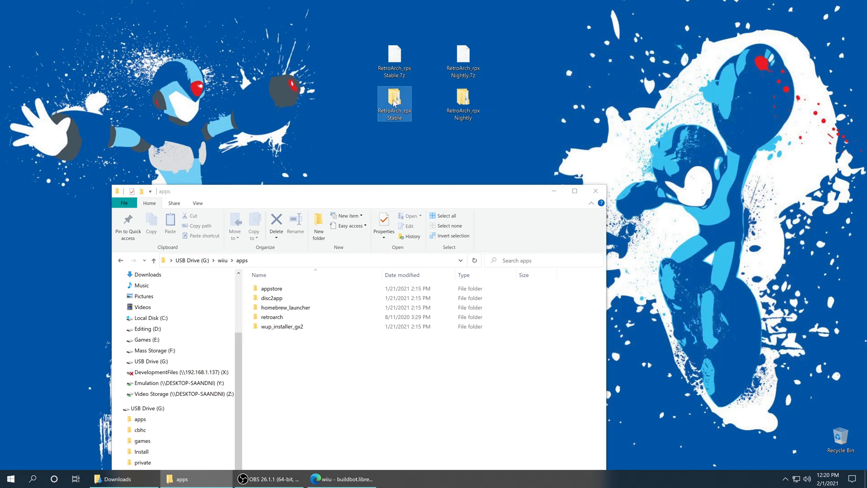
mouse_move(406, 112)
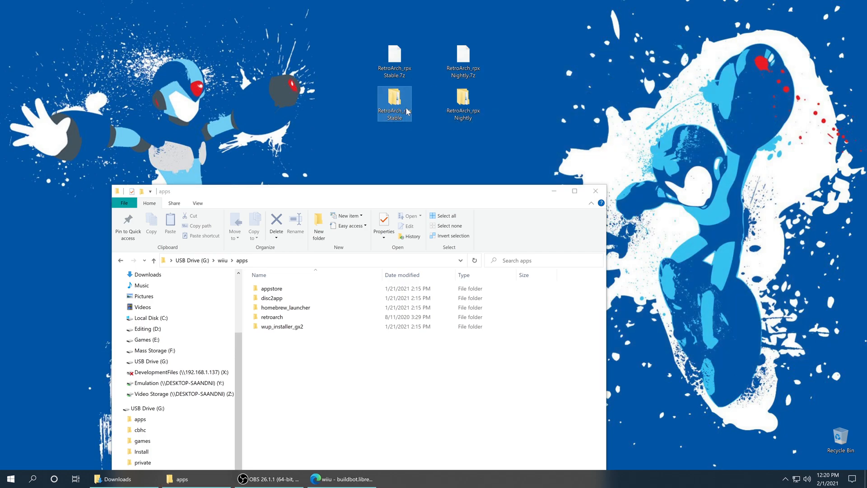
mouse_move(253, 315)
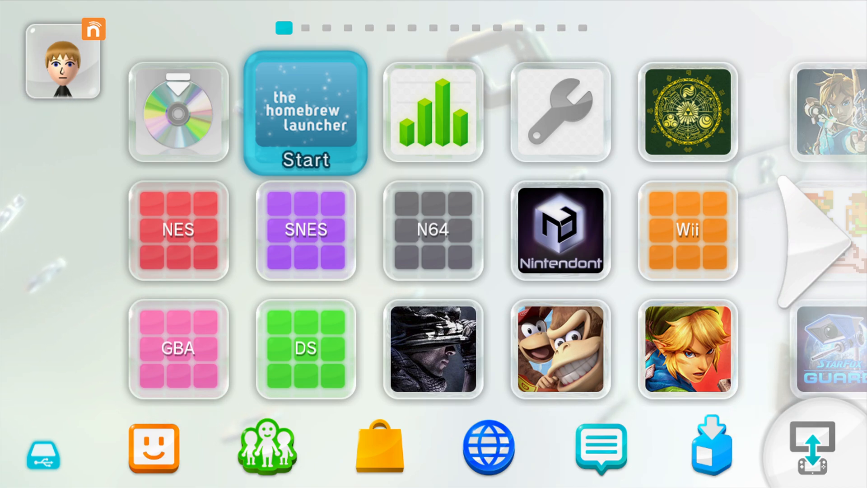
Step: Launch Homebrew Launcher from the Wii U Menu and load RetroArch
click(304, 113)
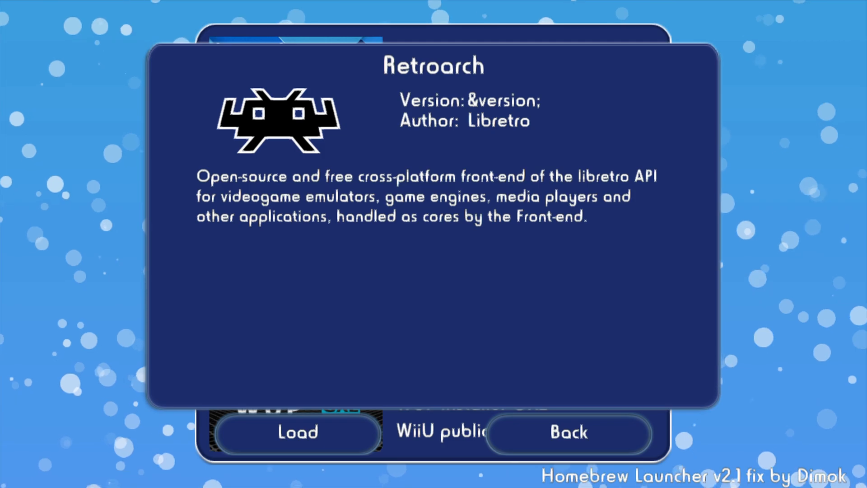
click(297, 432)
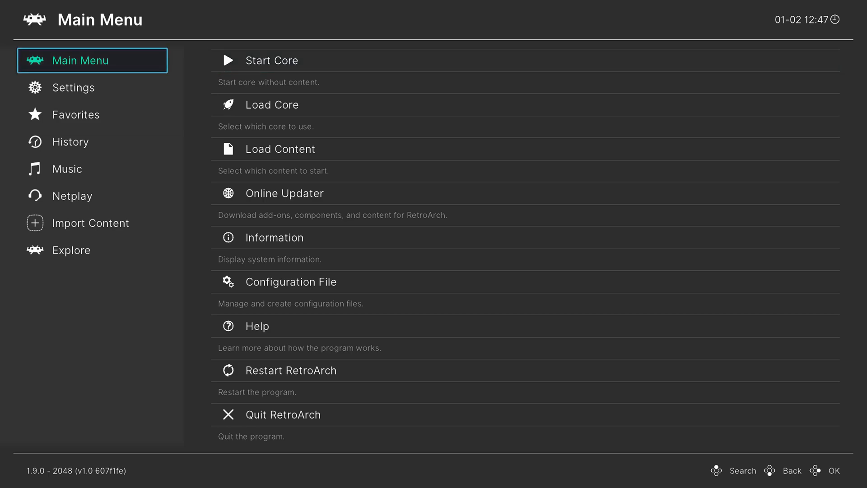
Step: Navigate Settings > Video > Scaling to the Aspect Ratio list showing 4:3
click(73, 88)
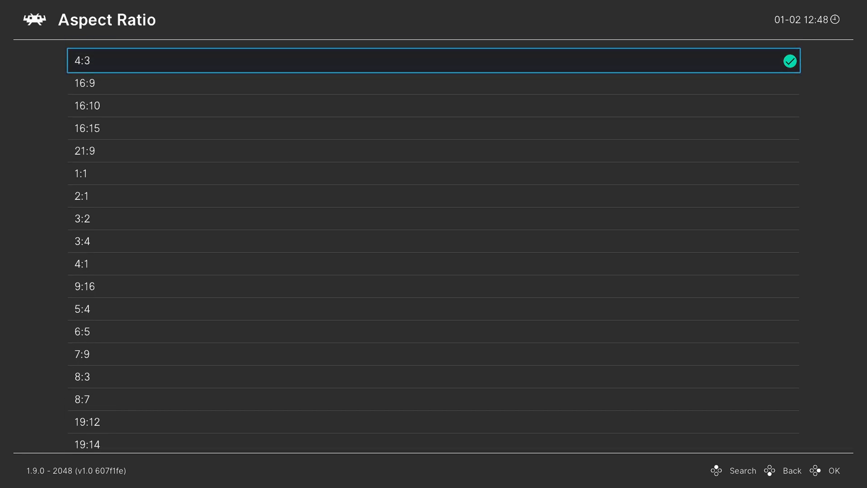
Step: Scroll the aspect ratio choices down to Custom and back out to the Settings list
scroll(down, 3)
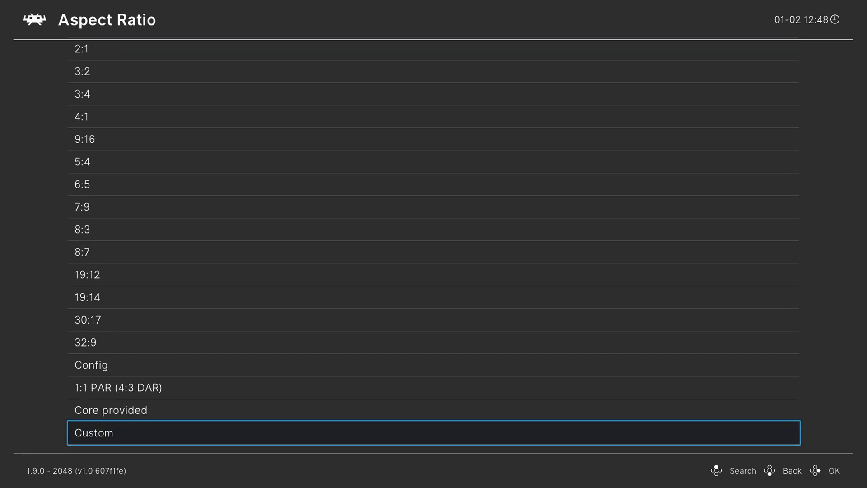
click(791, 471)
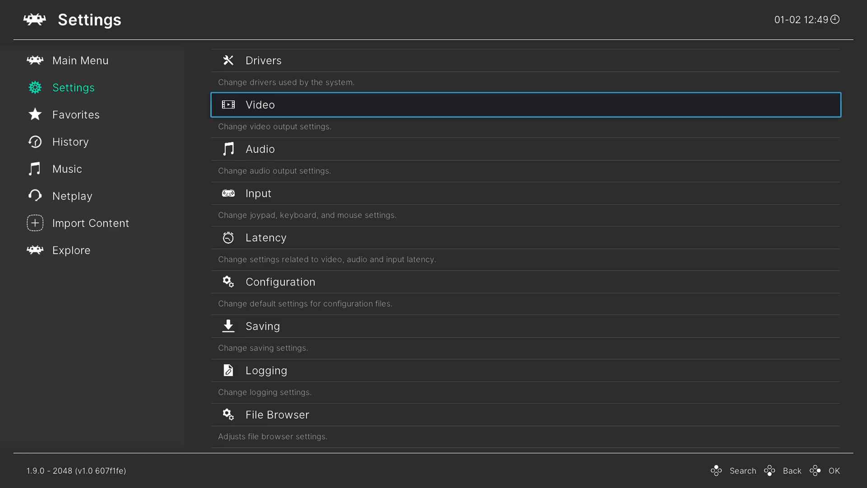
scroll(down, 3)
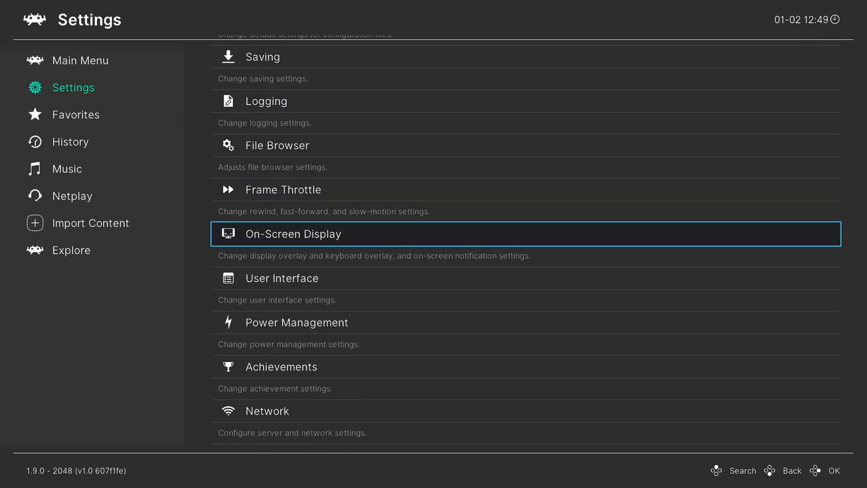
scroll(down, 3)
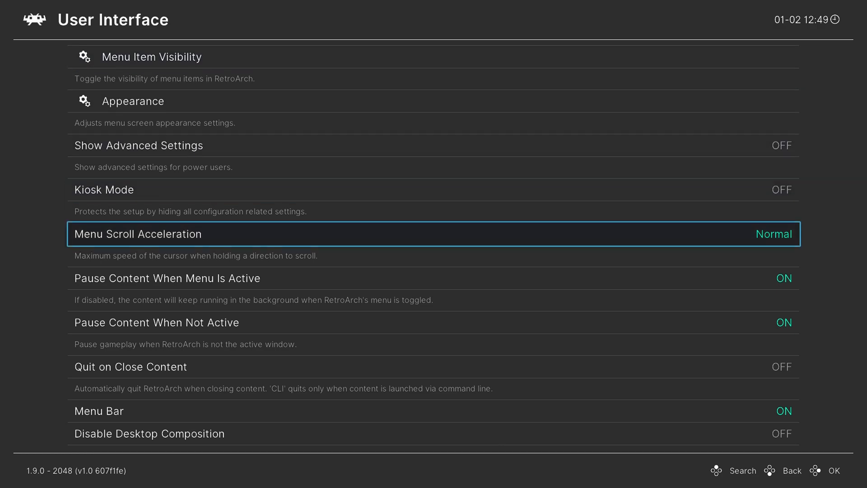
scroll(down, 3)
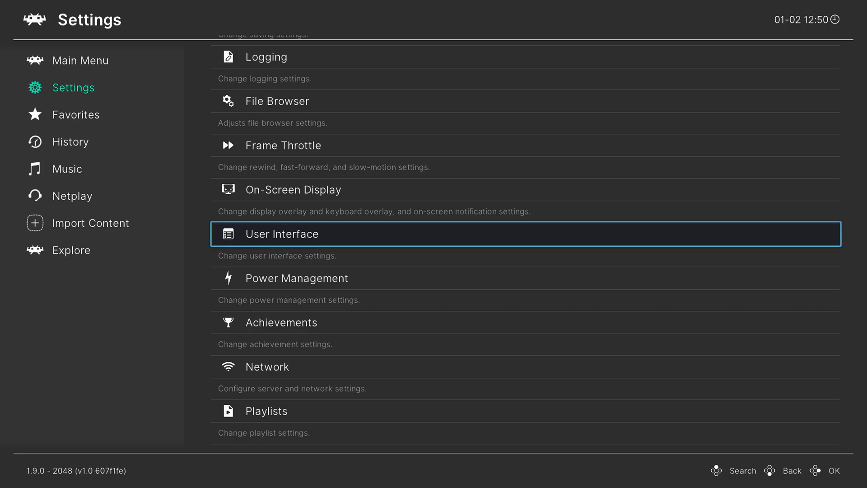
Step: Return to the Main Menu's Configuration File entry and save the current configuration to retroarch.cfg
click(92, 87)
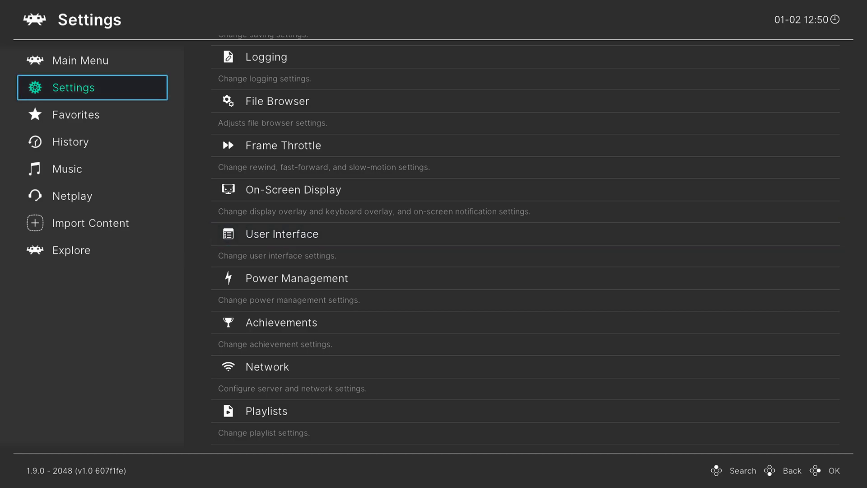
click(80, 61)
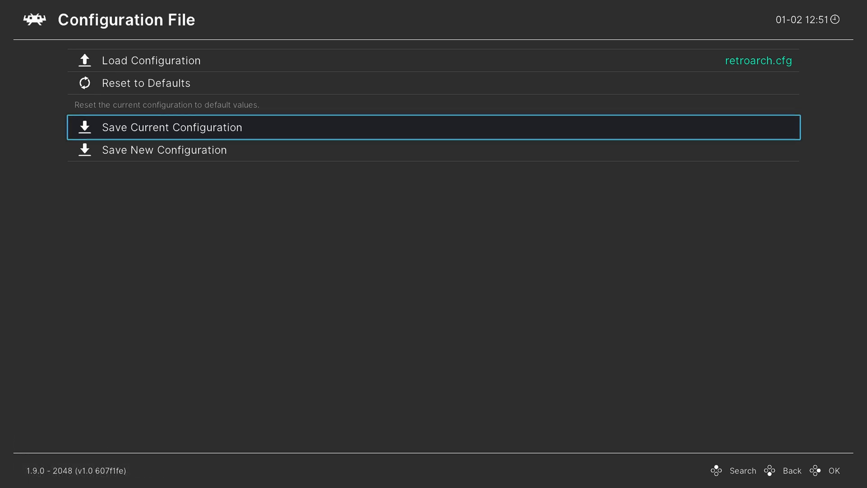
key(up)
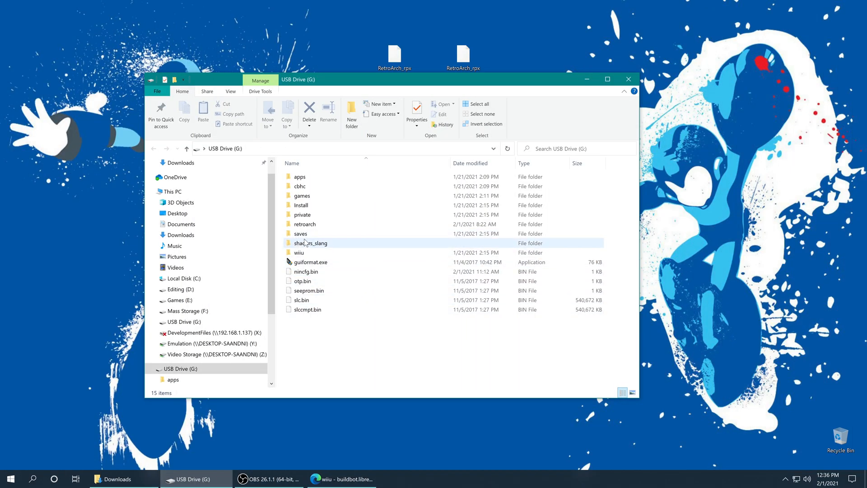
mouse_move(310, 243)
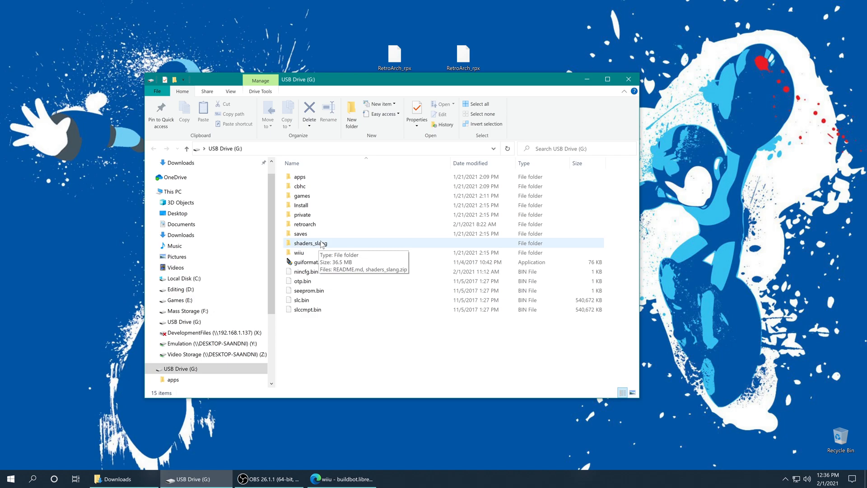
Step: Extract shaders_slang.zip into the shaders_slang folder on USB Drive (G:)
double_click(310, 243)
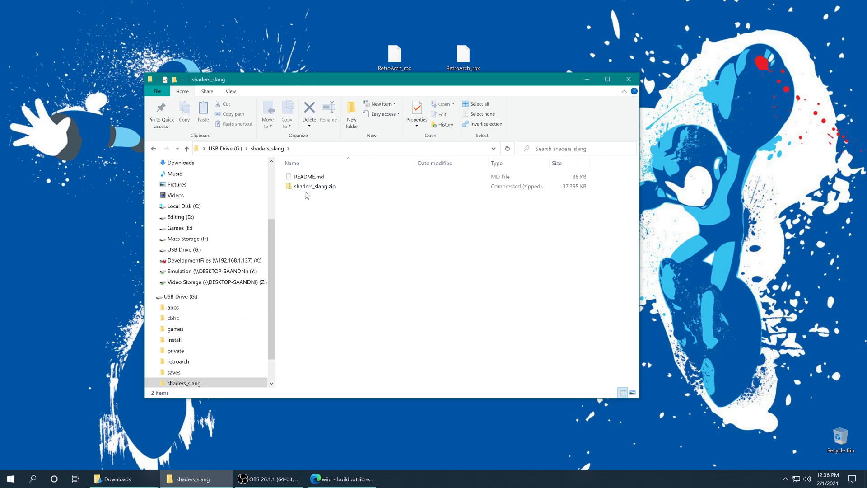
mouse_move(340, 186)
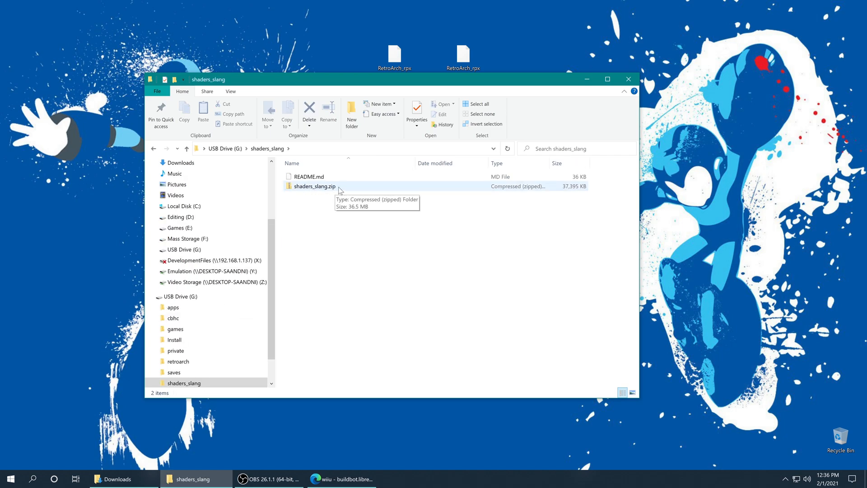
mouse_move(329, 191)
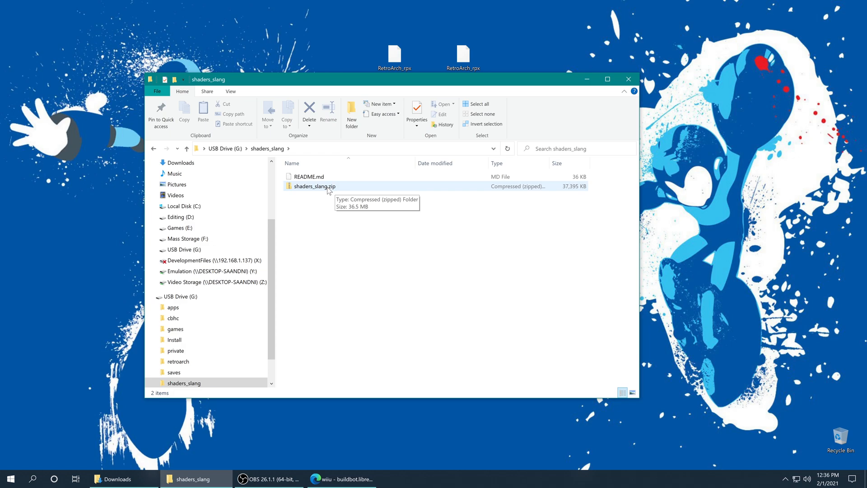
mouse_move(323, 191)
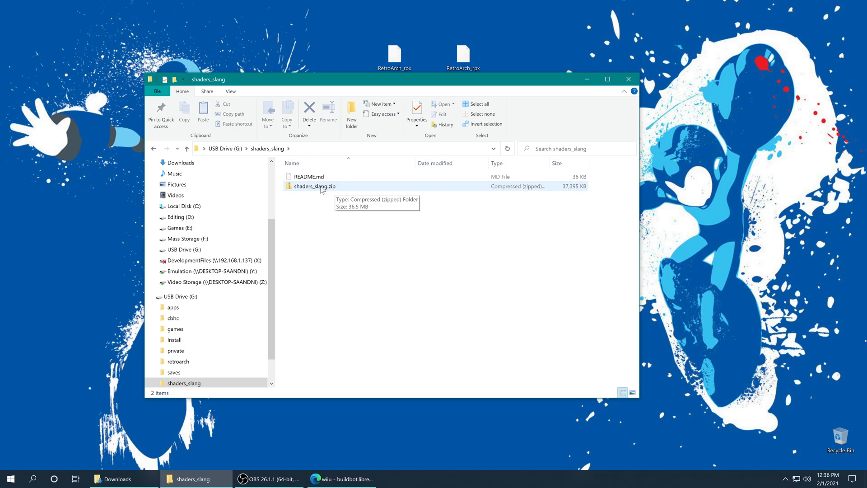
click(315, 186)
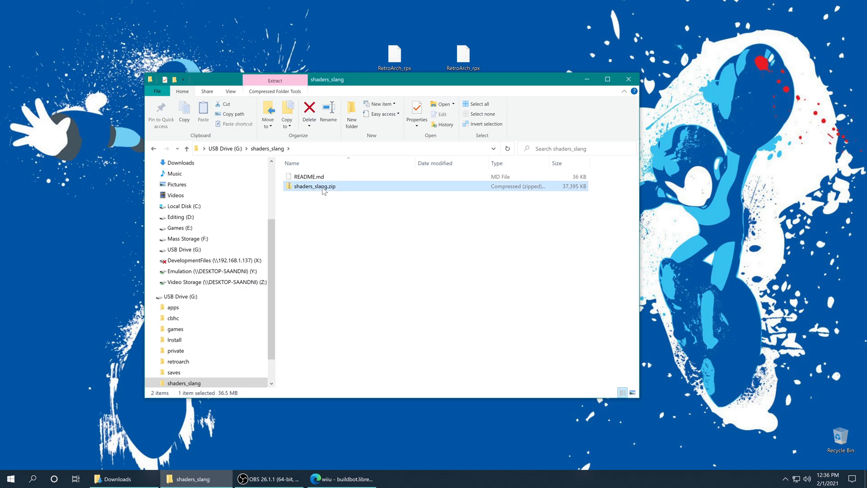
right_click(314, 186)
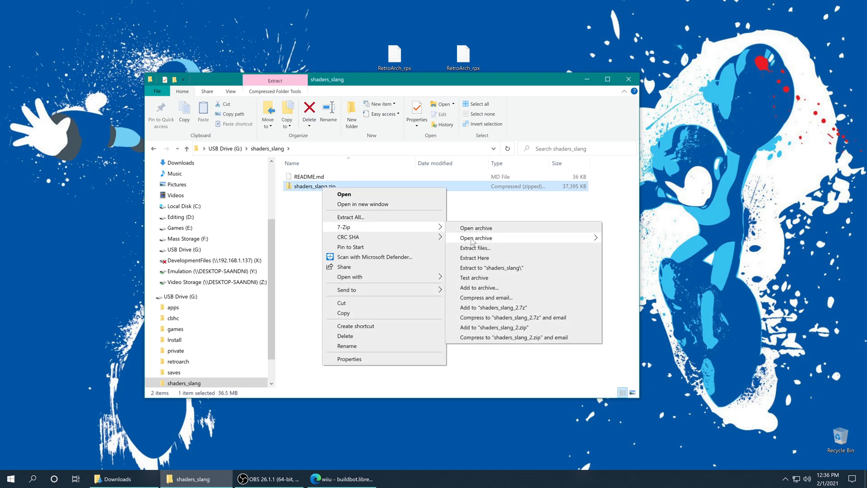
click(474, 258)
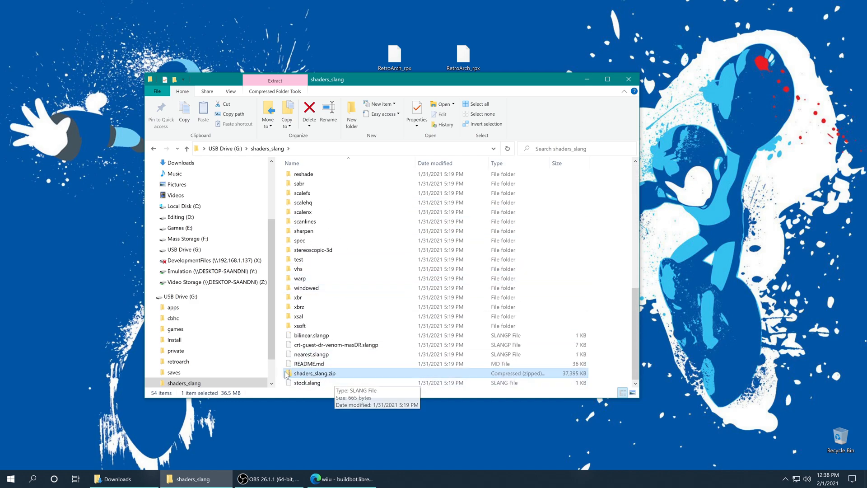
Step: Delete the no-longer-needed shaders_slang.zip archive from the USB drive
right_click(316, 373)
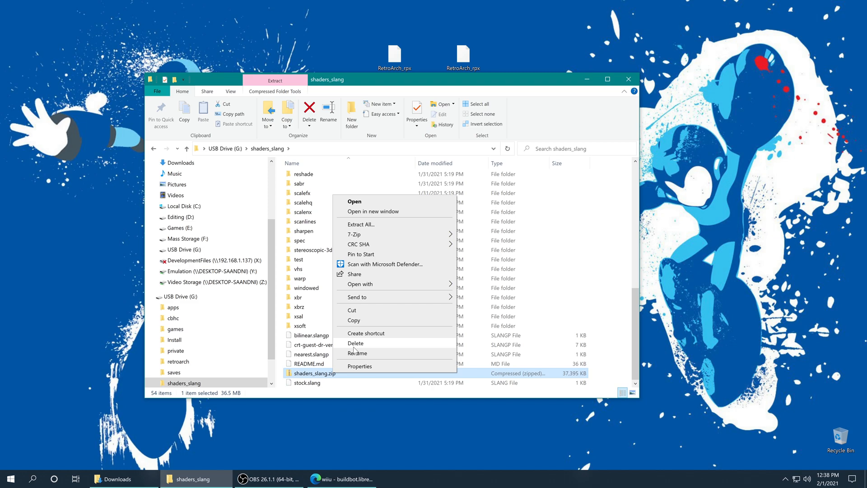
click(355, 343)
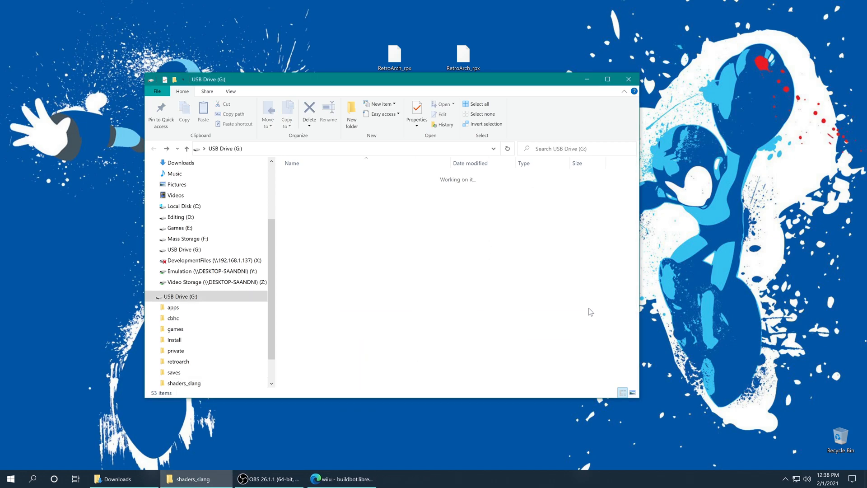
click(310, 243)
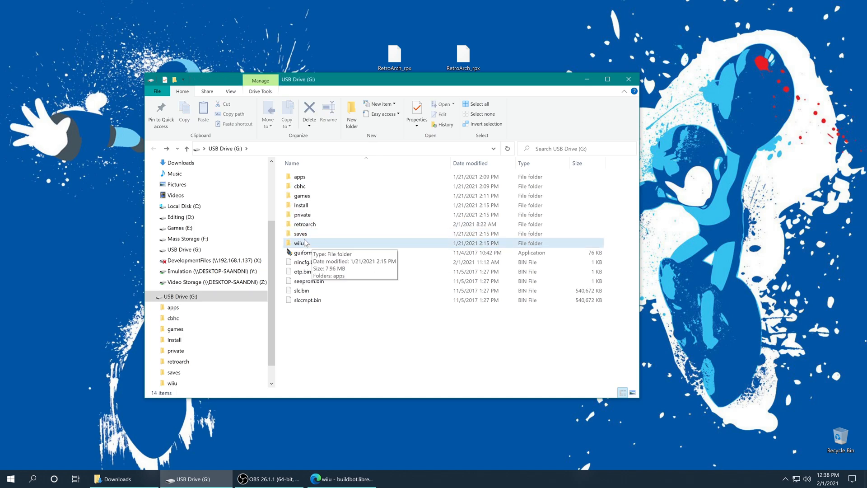
mouse_move(310, 224)
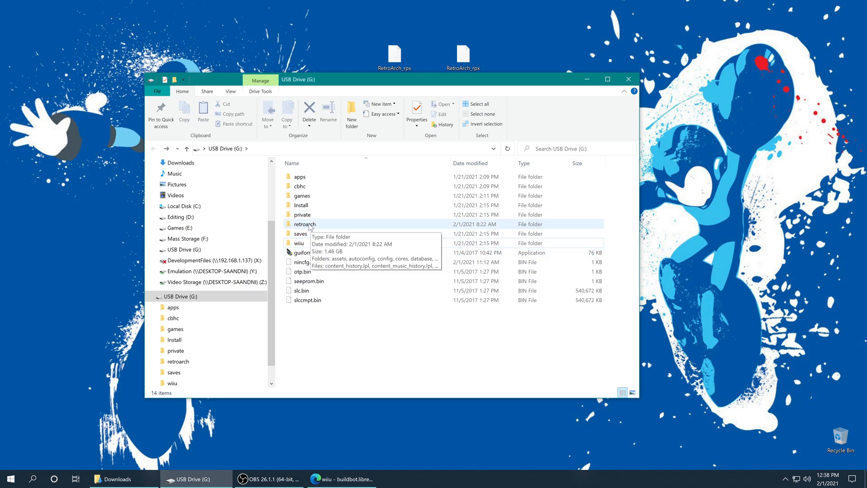
Step: Open the retroarch folder on USB Drive (G:) that now contains shaders_slang
click(304, 224)
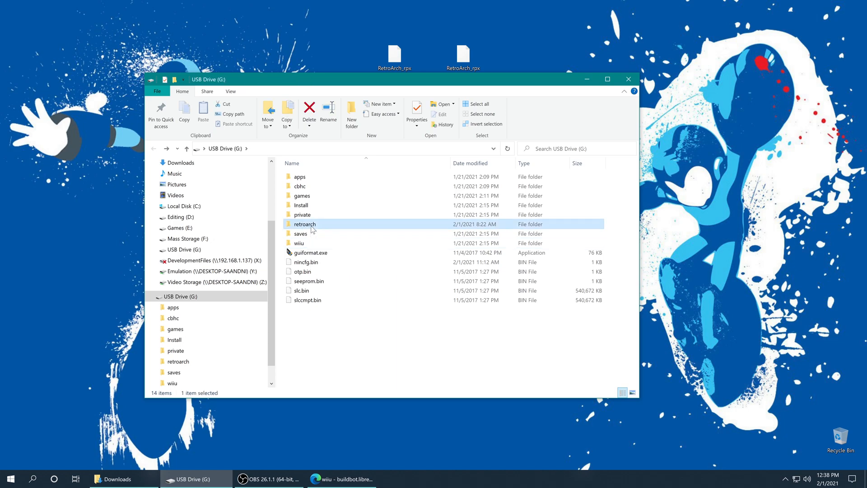
double_click(304, 224)
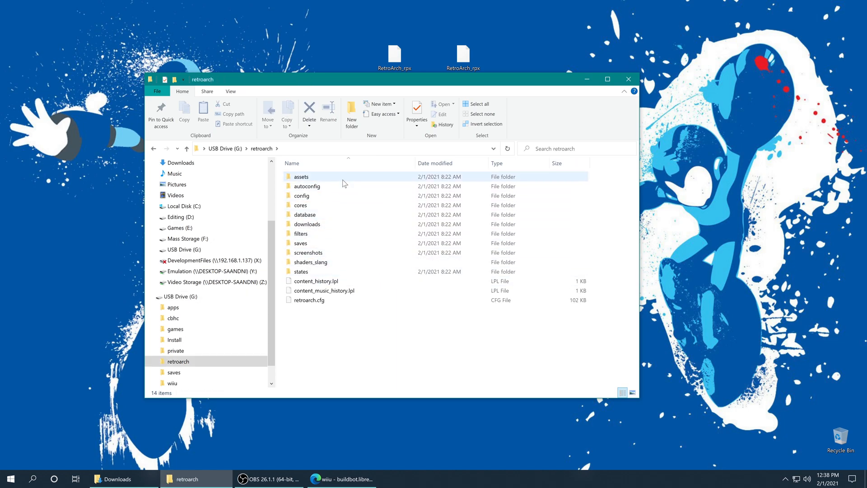
click(186, 148)
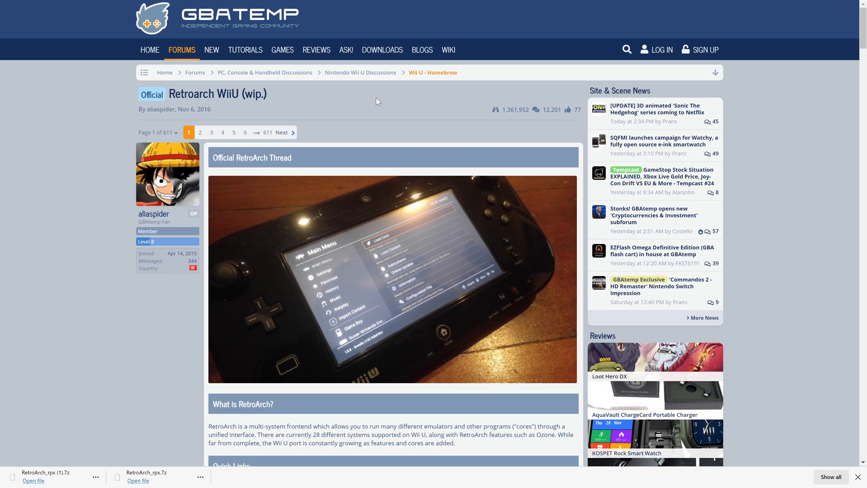
mouse_move(442, 127)
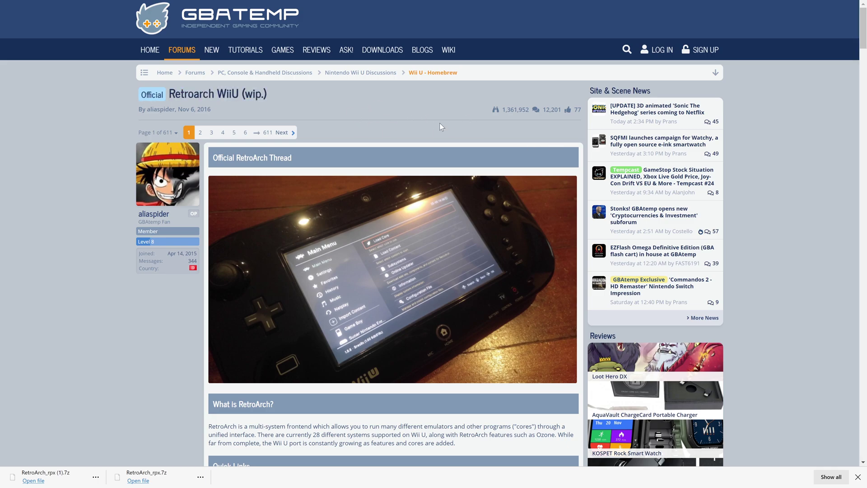
Step: Follow the thread's RetroArch Channel link and download the RetroArch Forwarder archive from MEGA
scroll(down, 3)
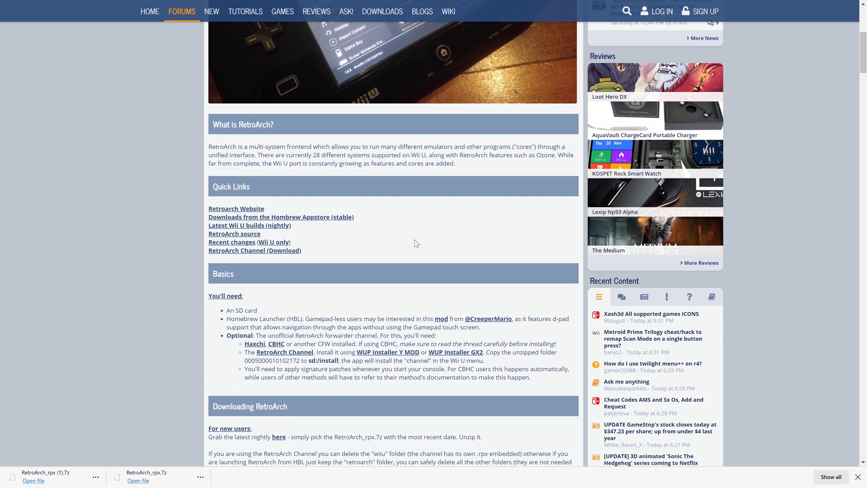
mouse_move(255, 255)
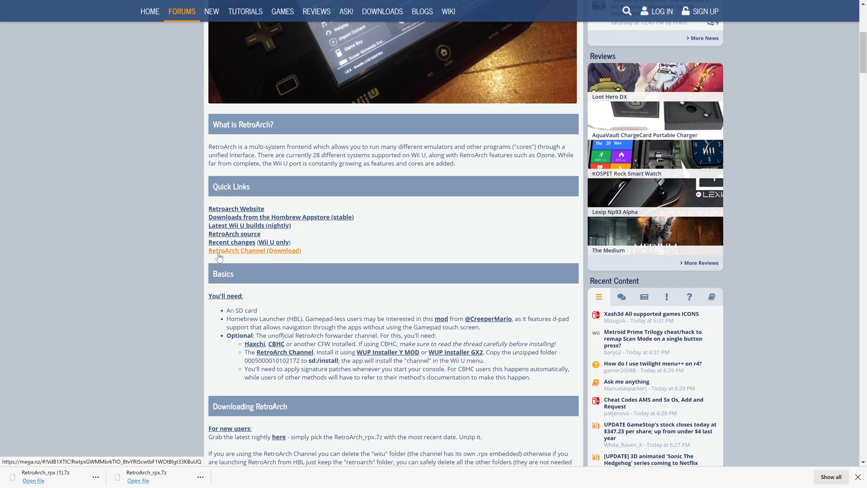
click(254, 250)
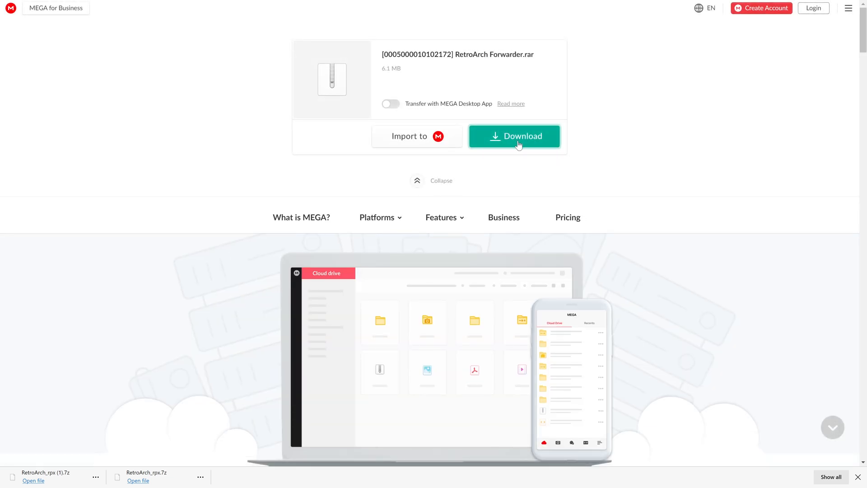
click(514, 137)
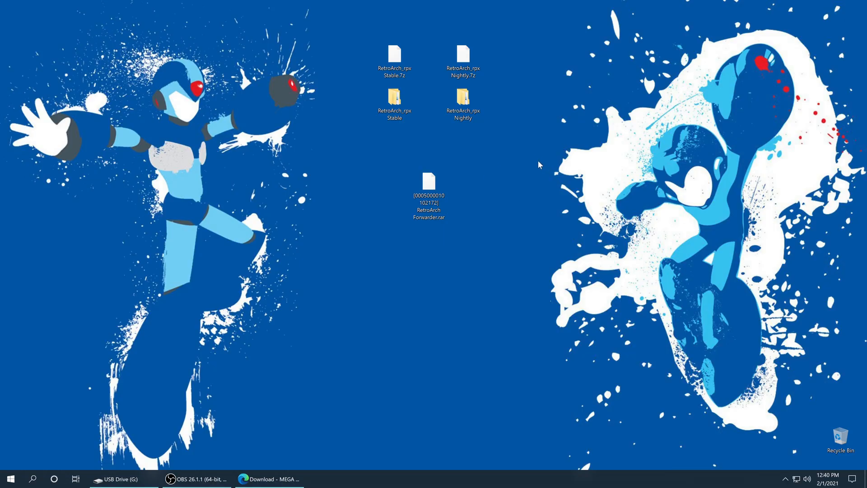
Step: Extract the RetroArch Forwarder .rar into its own folder on the desktop and open it
right_click(428, 181)
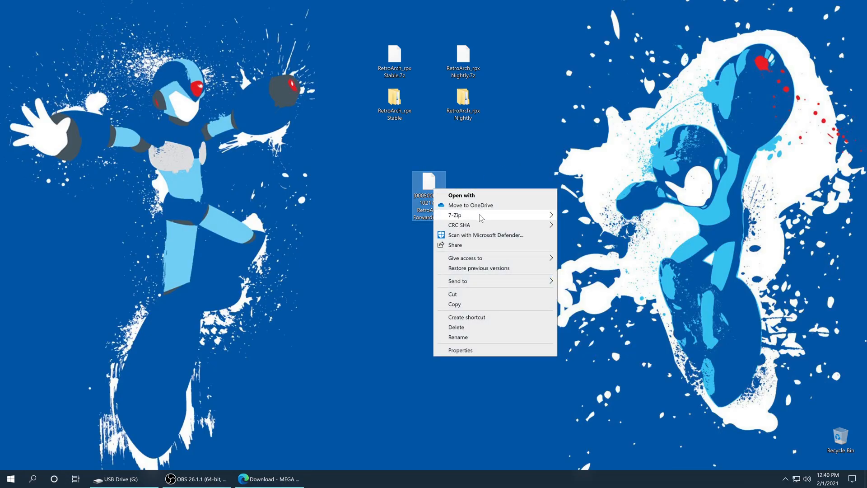
click(457, 260)
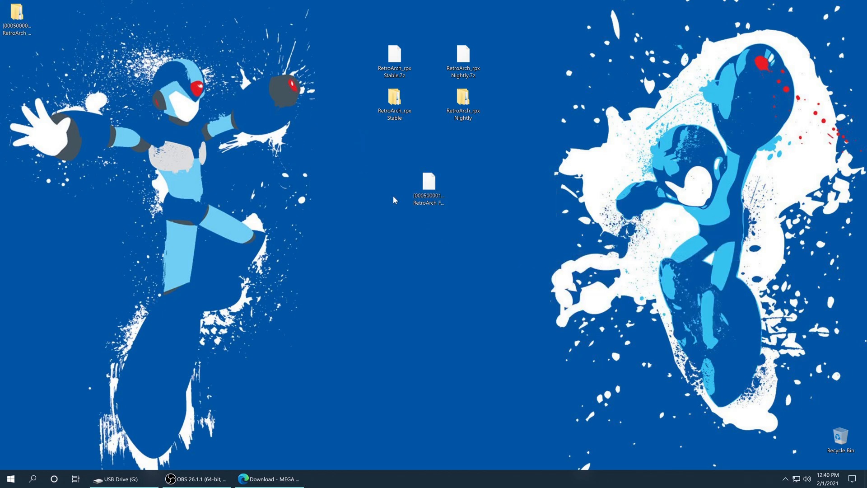
double_click(428, 188)
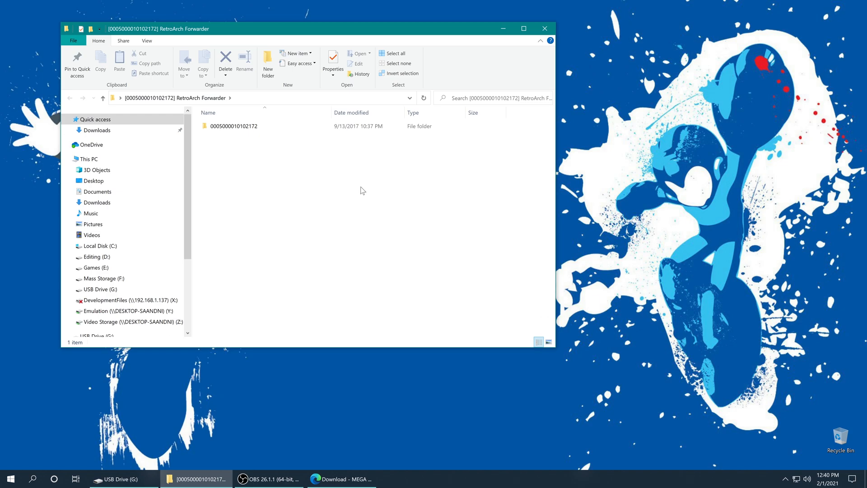
click(233, 125)
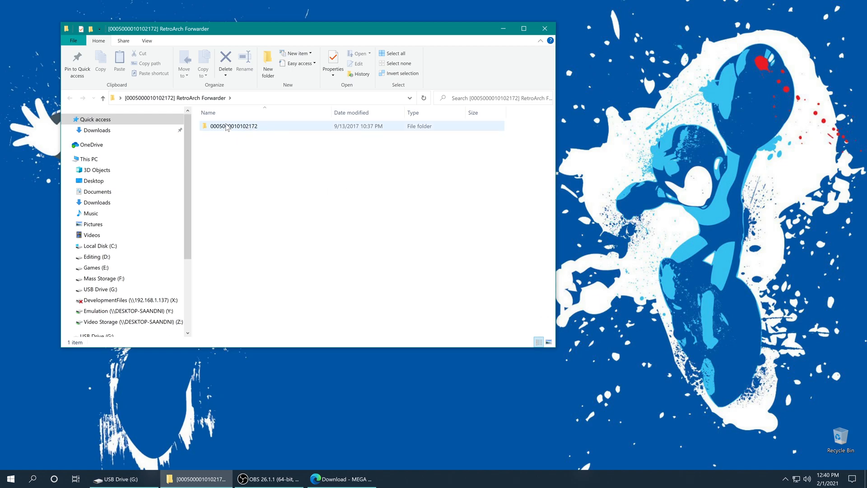
mouse_move(233, 127)
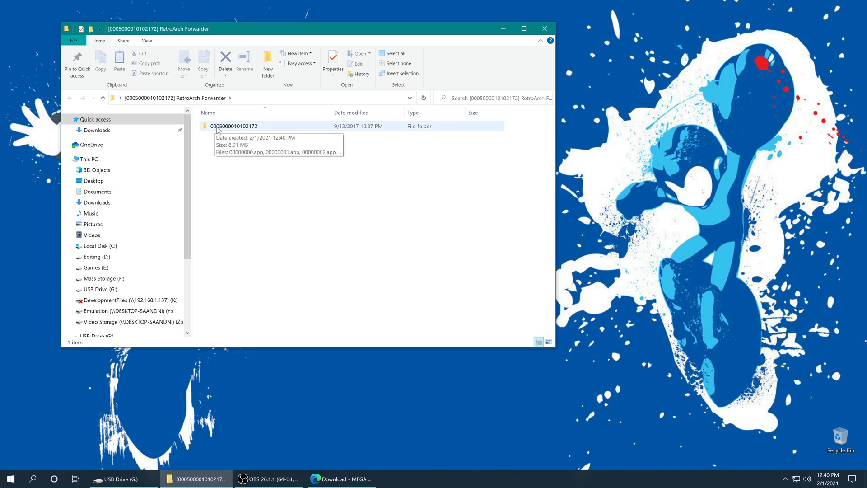
double_click(234, 125)
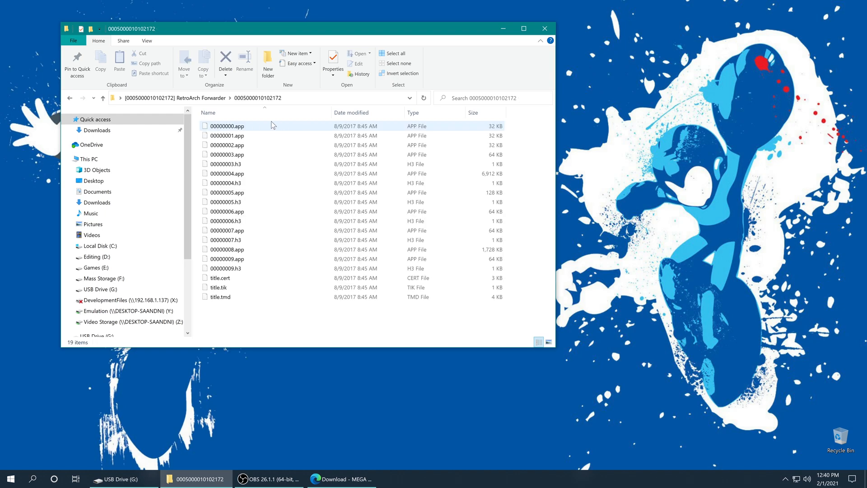
mouse_move(255, 259)
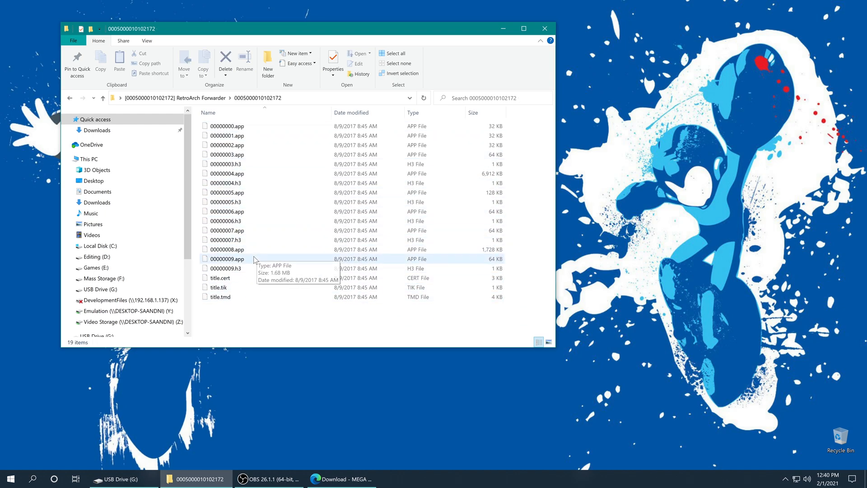
click(103, 97)
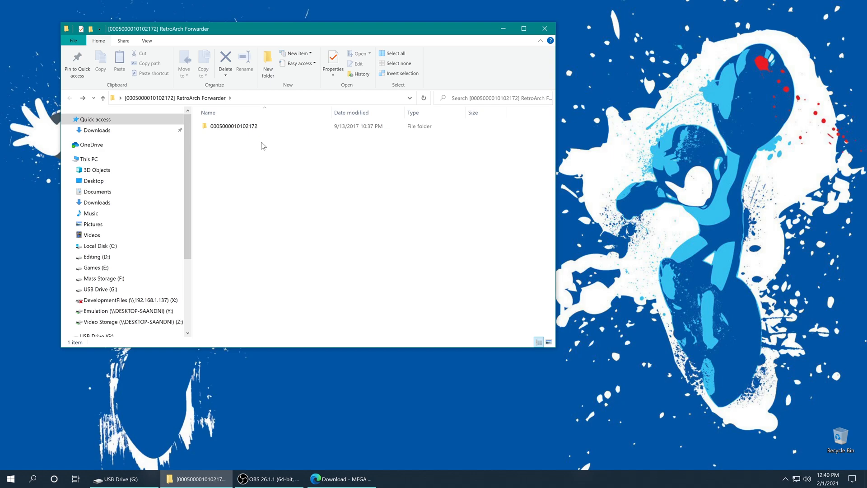
right_click(233, 126)
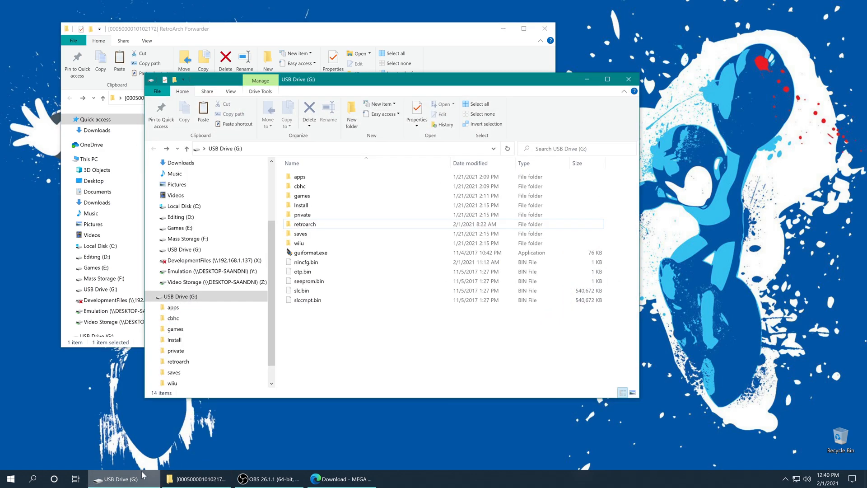
click(302, 205)
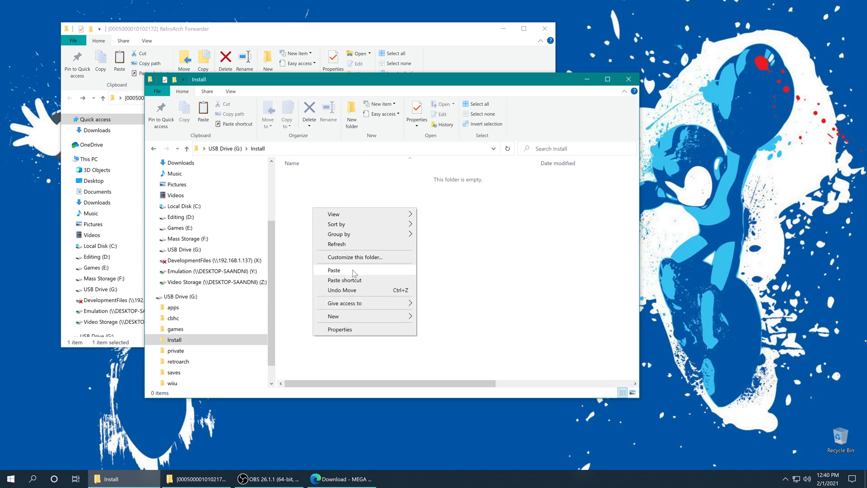
click(333, 270)
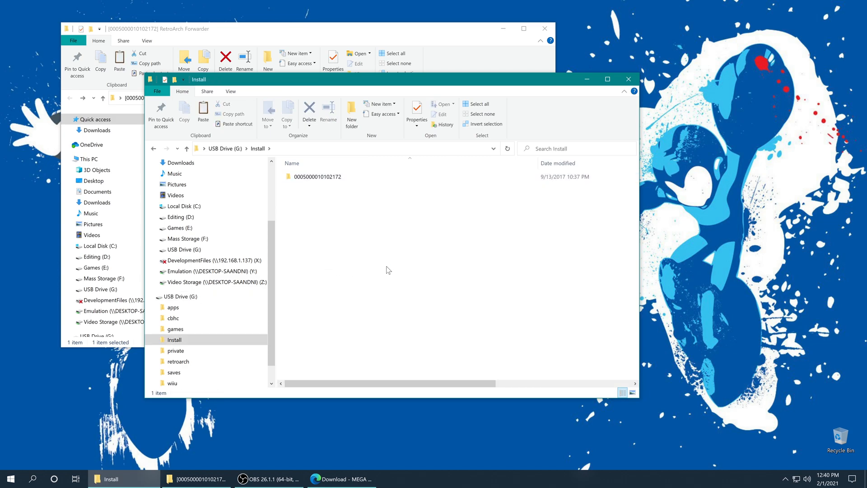
click(629, 80)
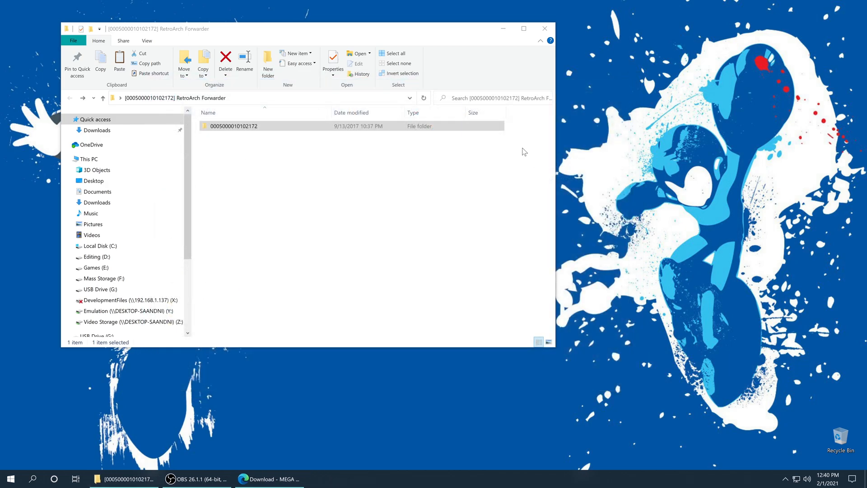
click(544, 28)
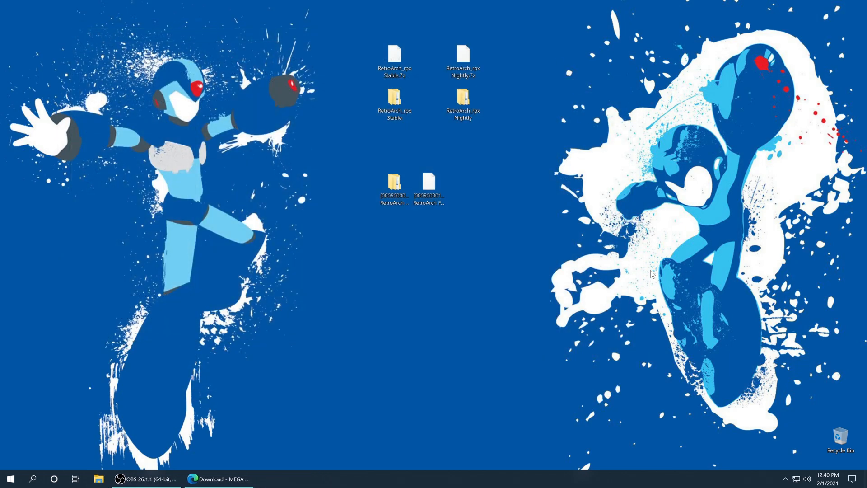
mouse_move(614, 275)
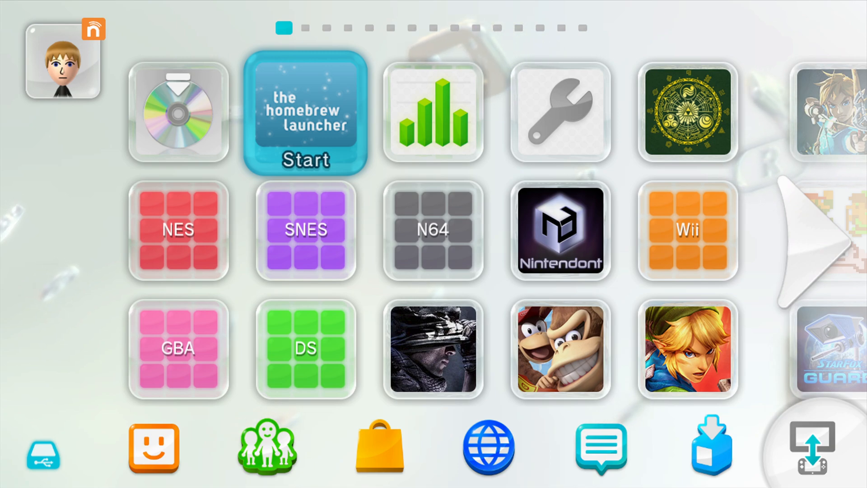
Step: Launch the Homebrew Launcher from the Wii U Menu
click(305, 112)
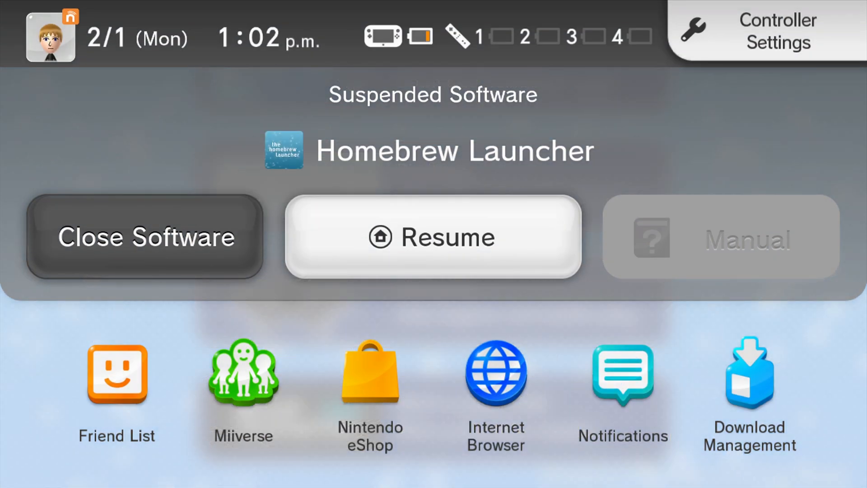
Step: Close the suspended Homebrew Launcher and confirm, returning to the Wii U Menu
click(143, 237)
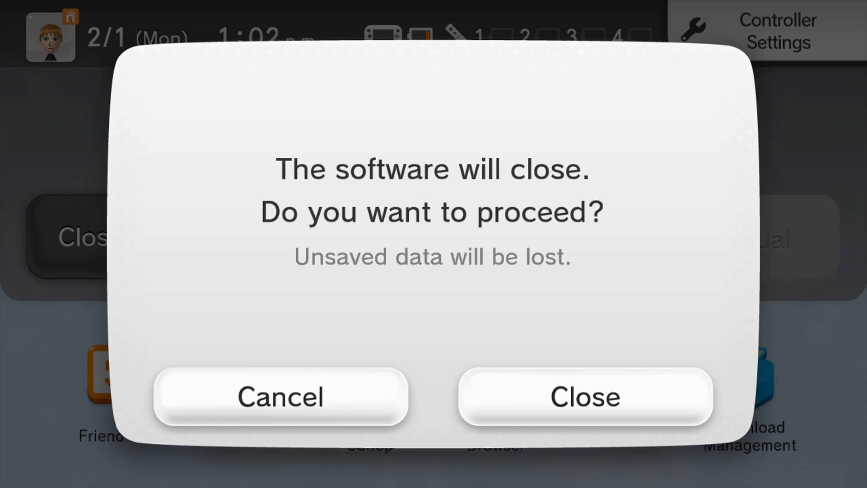
click(584, 397)
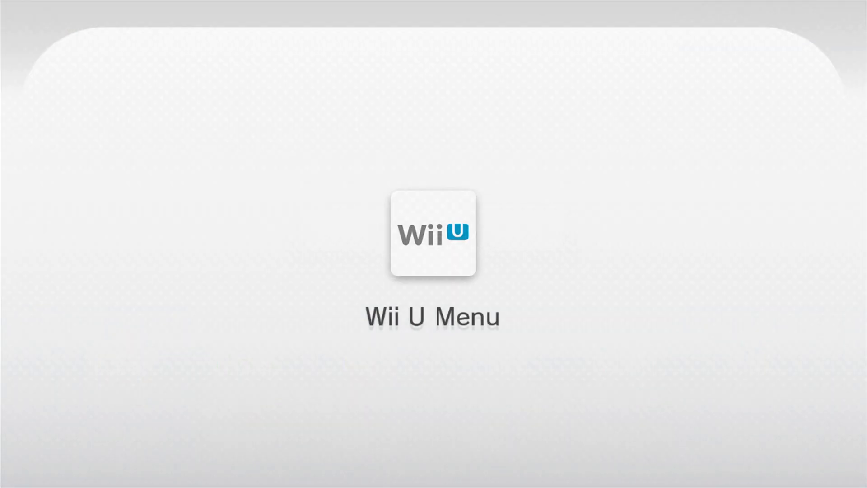